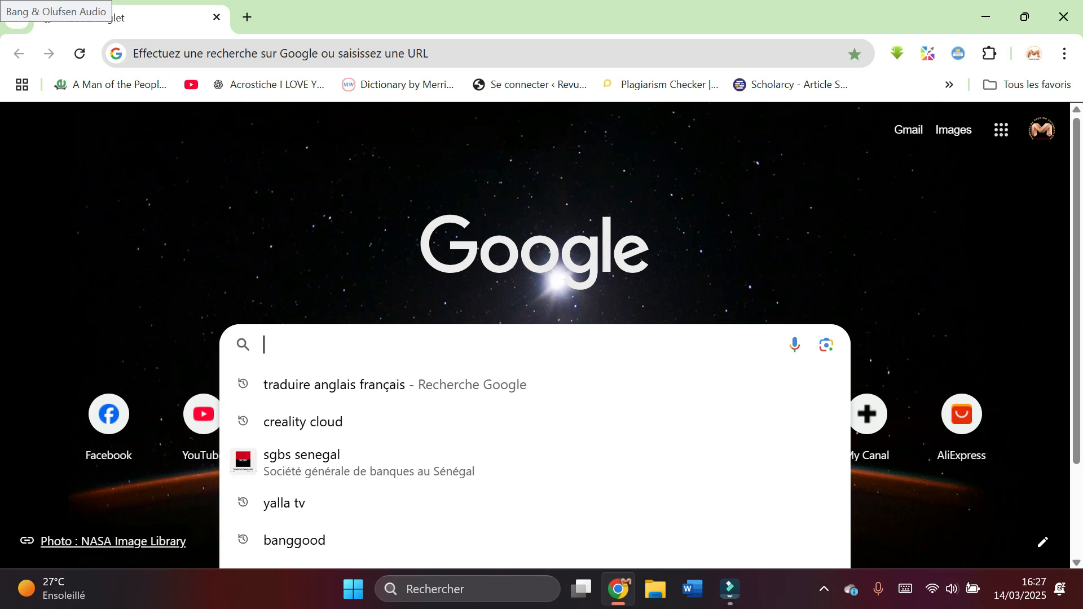
- Search Google for 'key 2111 unknown exception' and open the Reddit discussion result
{"action": "type", "text": "key 2"}
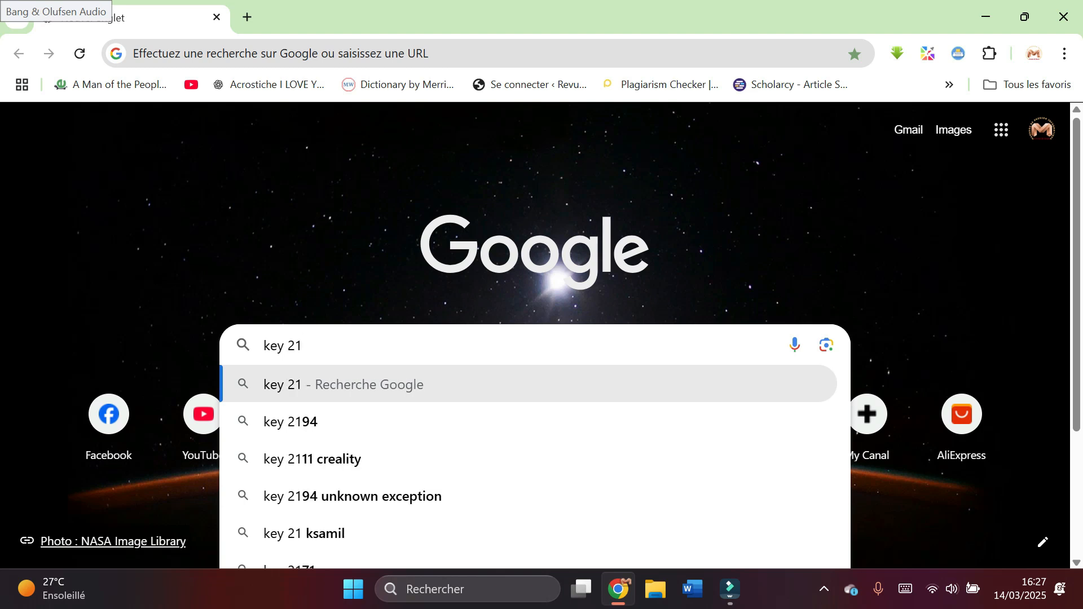
{"action": "type", "text": "1"}
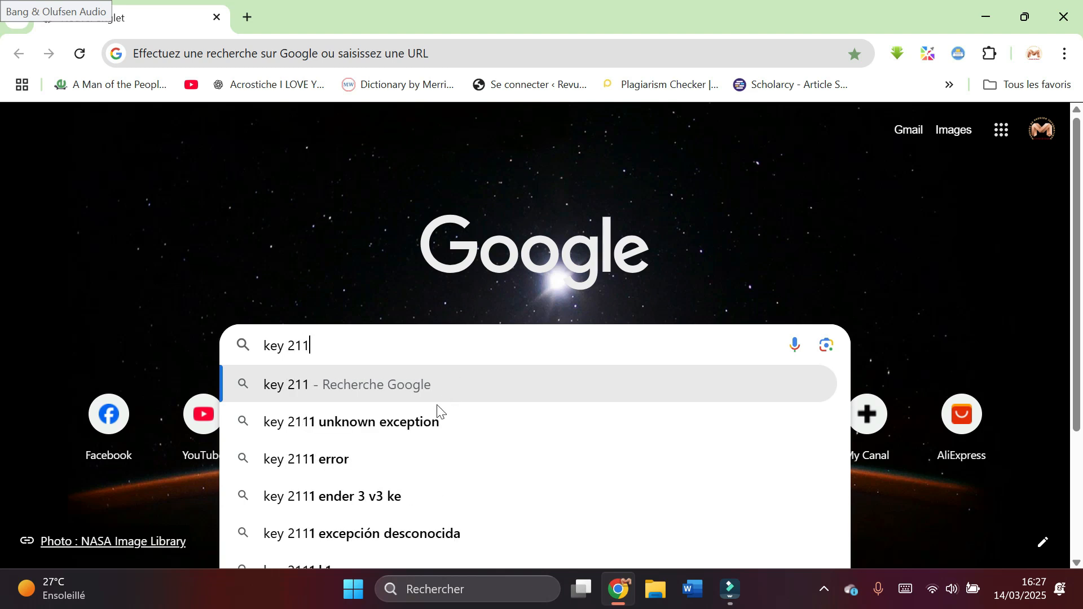
{"action": "left_click", "coordinate": [351, 422]}
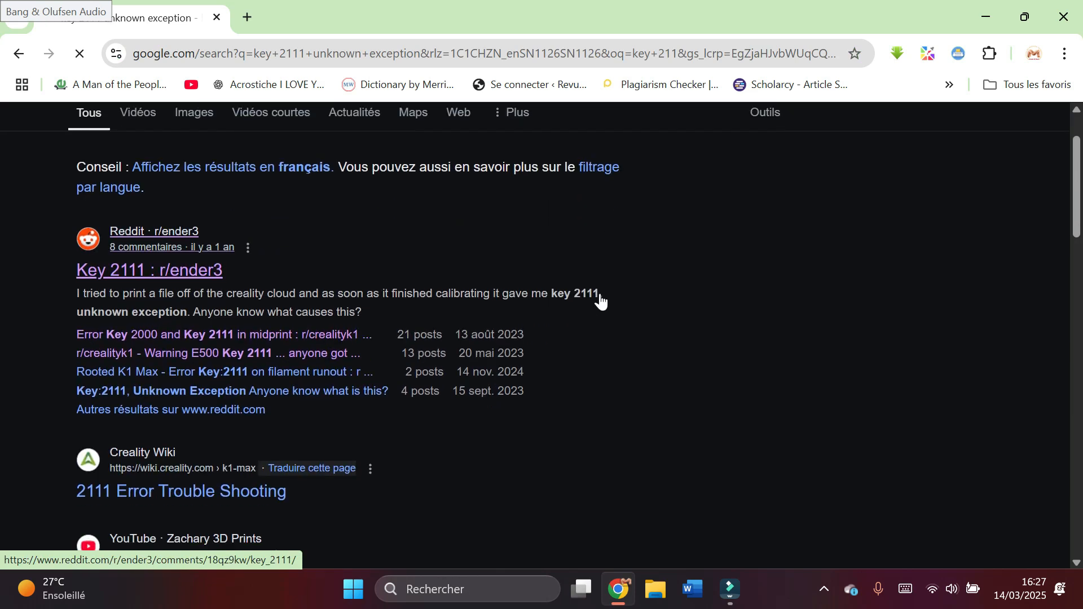
{"action": "left_click", "coordinate": [181, 491]}
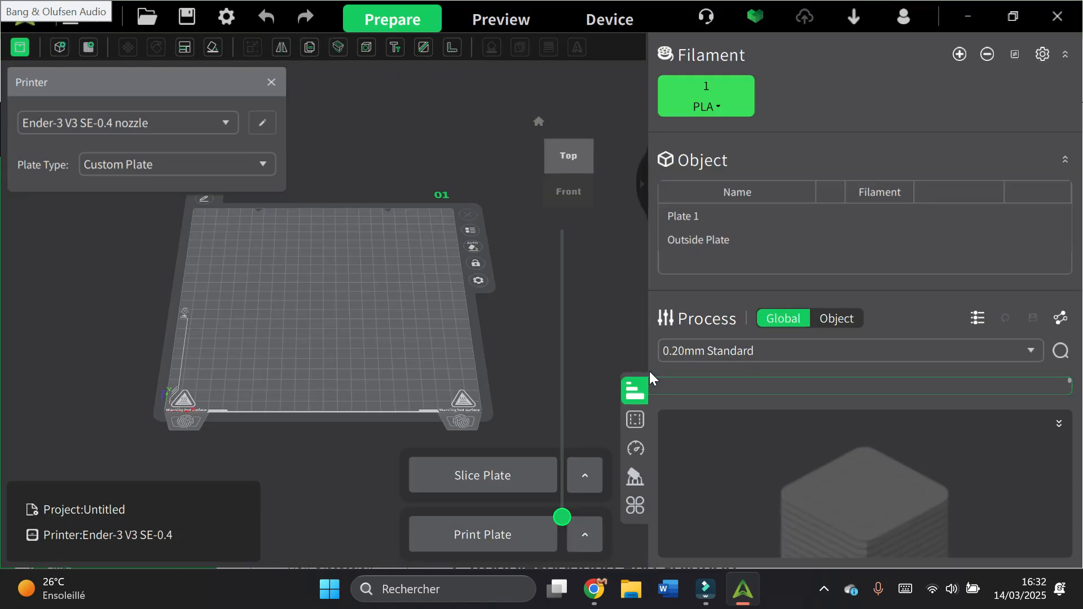
{"action": "mouse_move", "coordinate": [922, 94]}
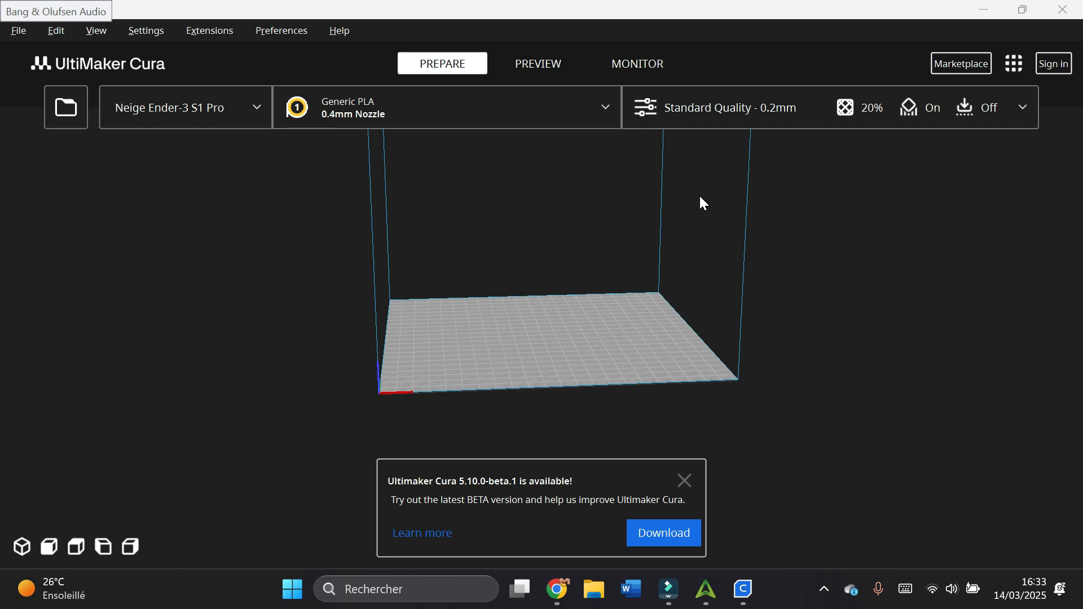
{"action": "mouse_move", "coordinate": [697, 520]}
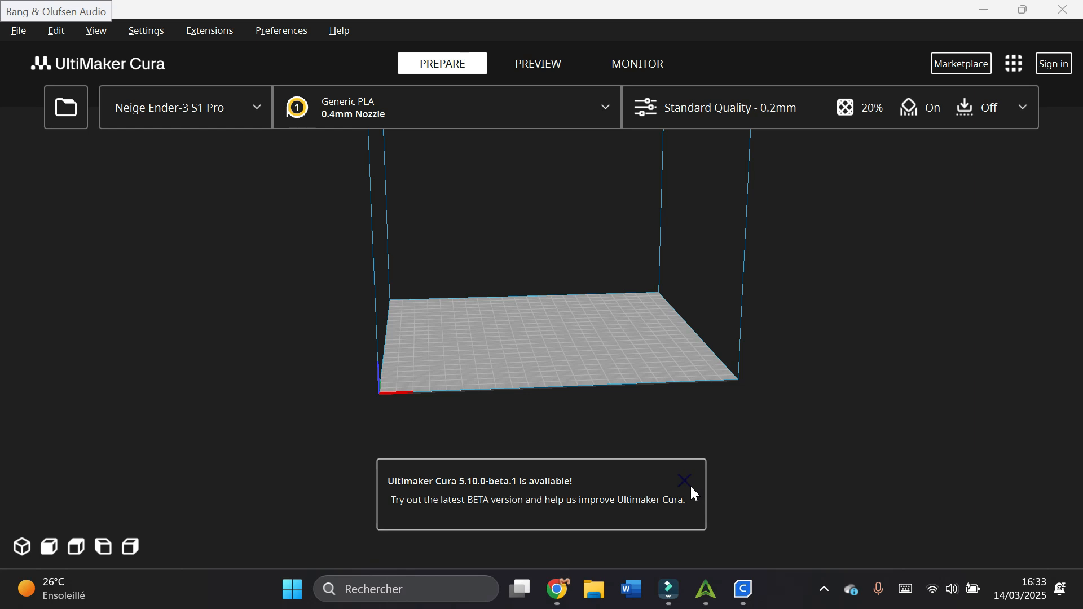
- Dismiss the Cura 5.10.0-beta.1 availability popup and switch toward Creality Print
{"action": "left_click", "coordinate": [684, 480]}
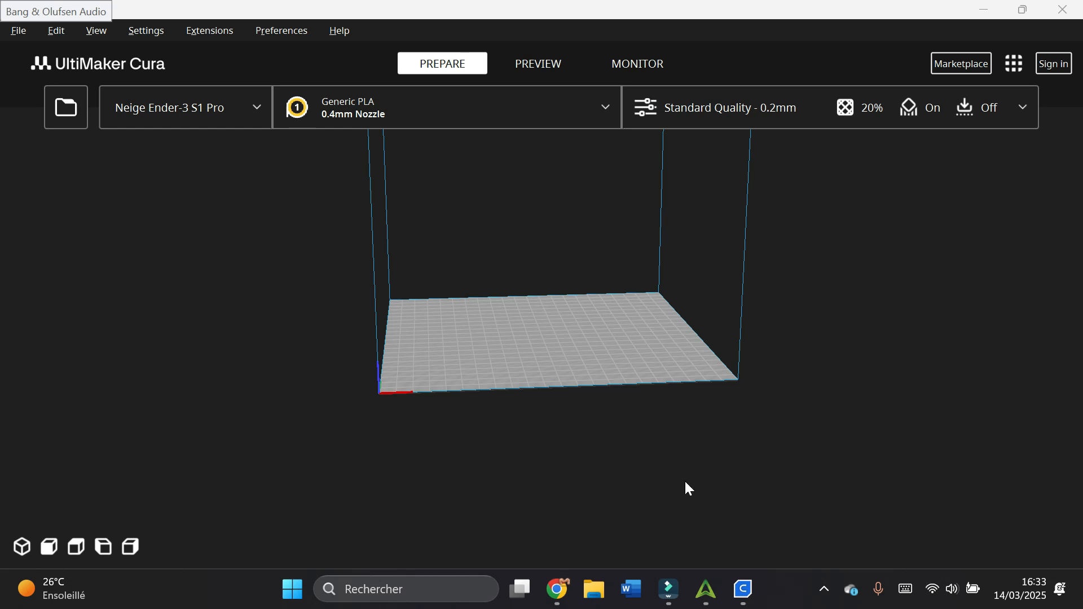
{"action": "left_click", "coordinate": [705, 589]}
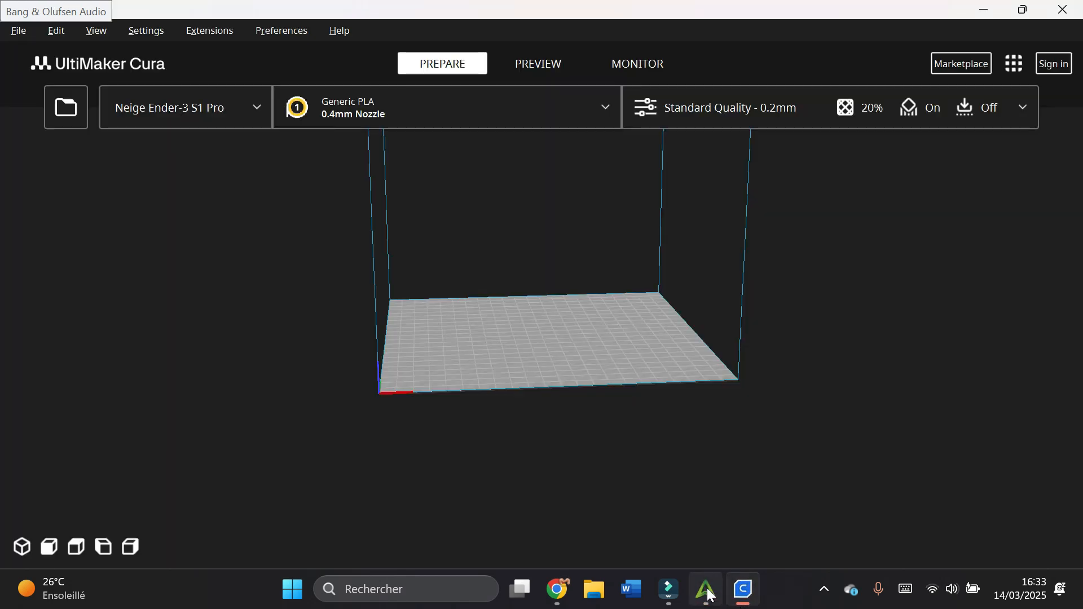
{"action": "left_click", "coordinate": [704, 589]}
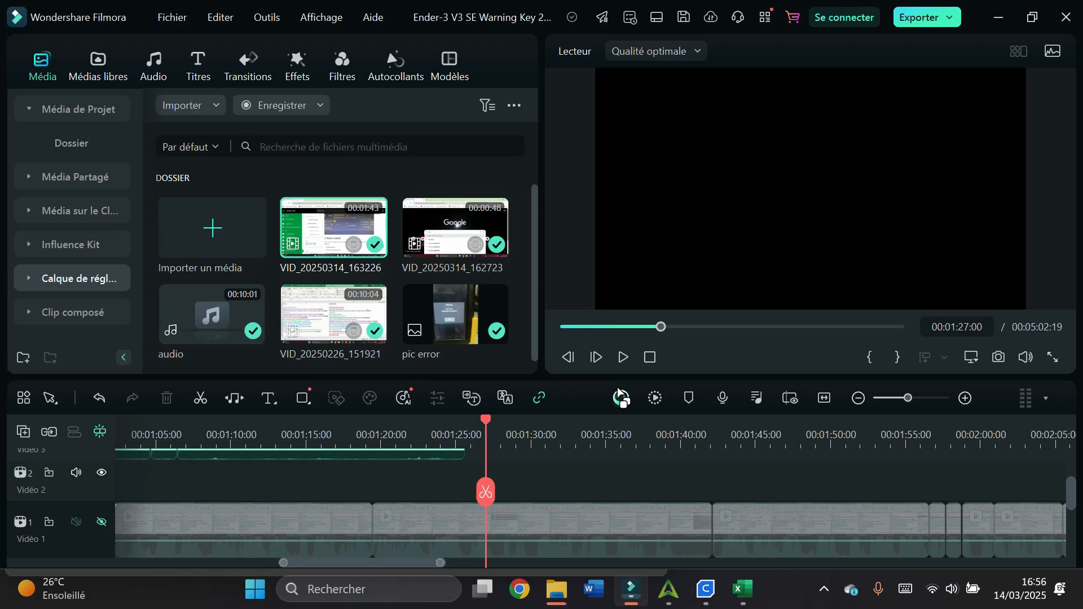
{"action": "mouse_move", "coordinate": [667, 593]}
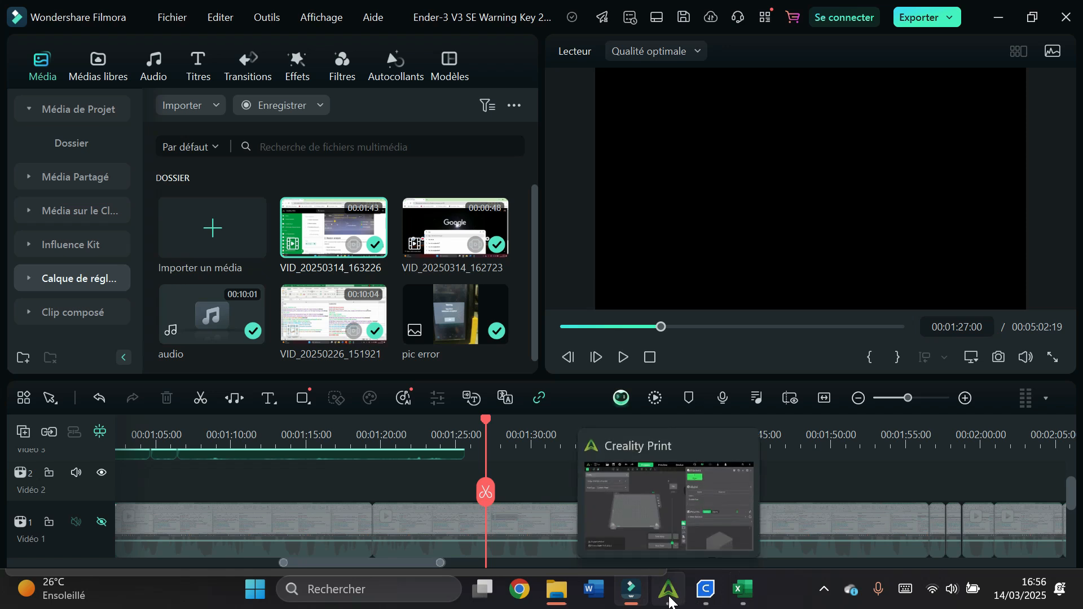
- Glance at the Excel Cura/Creality Print comparison sheet, then return to Cura
{"action": "left_click", "coordinate": [666, 592]}
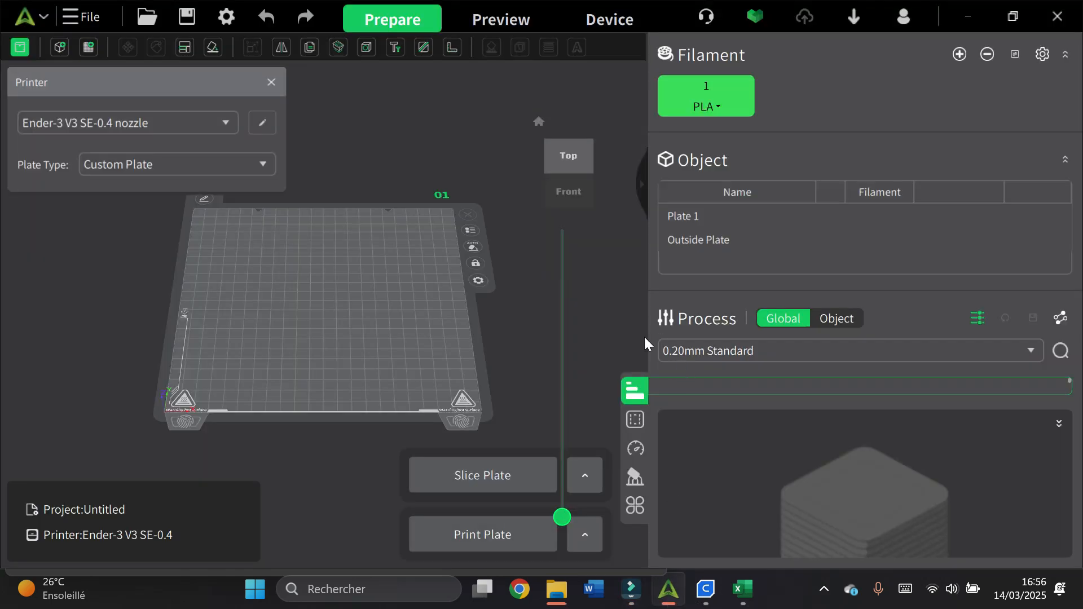
{"action": "left_click", "coordinate": [740, 589]}
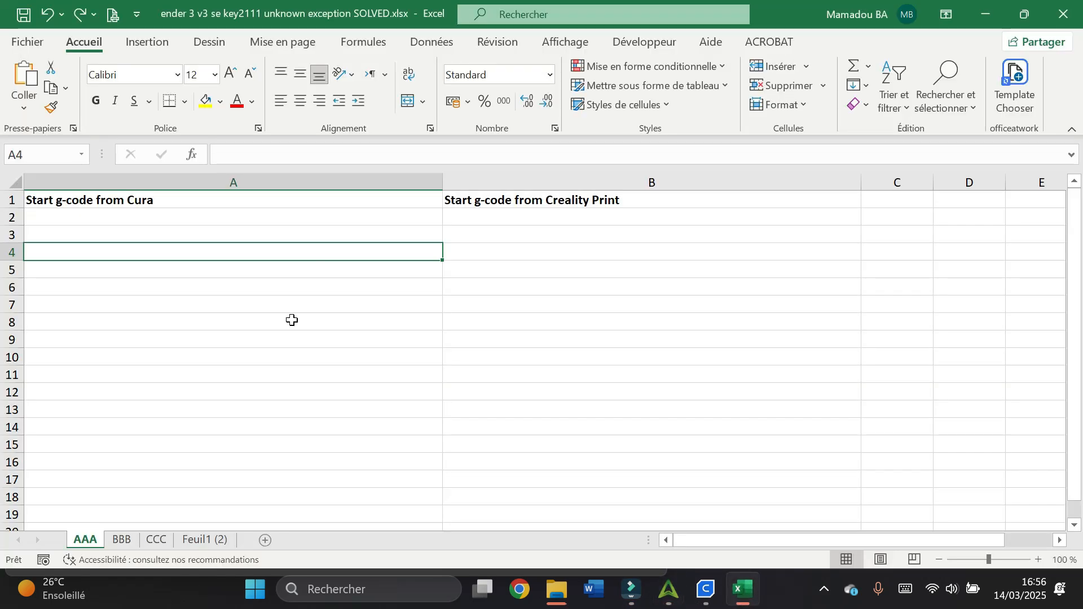
{"action": "left_click", "coordinate": [703, 589]}
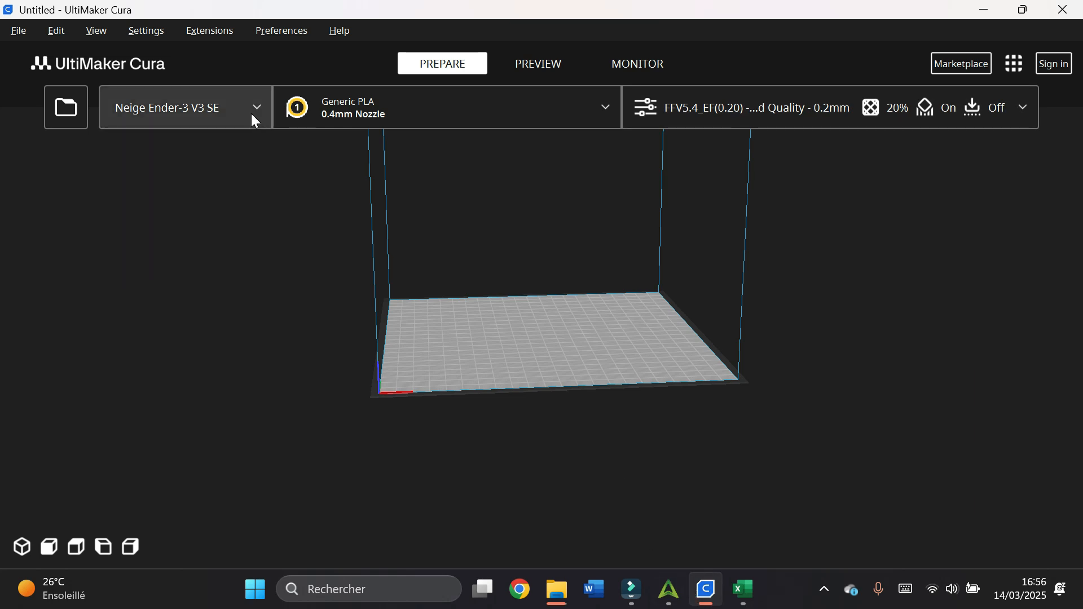
- Reach the Neige Ender-3 V3 SE machine settings via Manage printers to copy its start G-code
{"action": "left_click", "coordinate": [184, 108]}
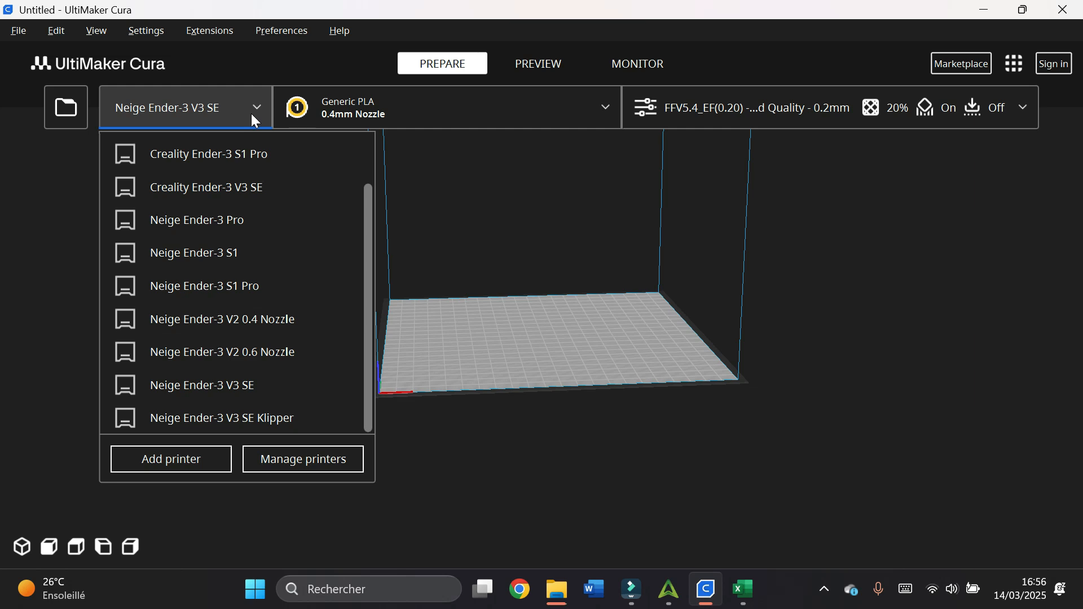
{"action": "mouse_move", "coordinate": [303, 459]}
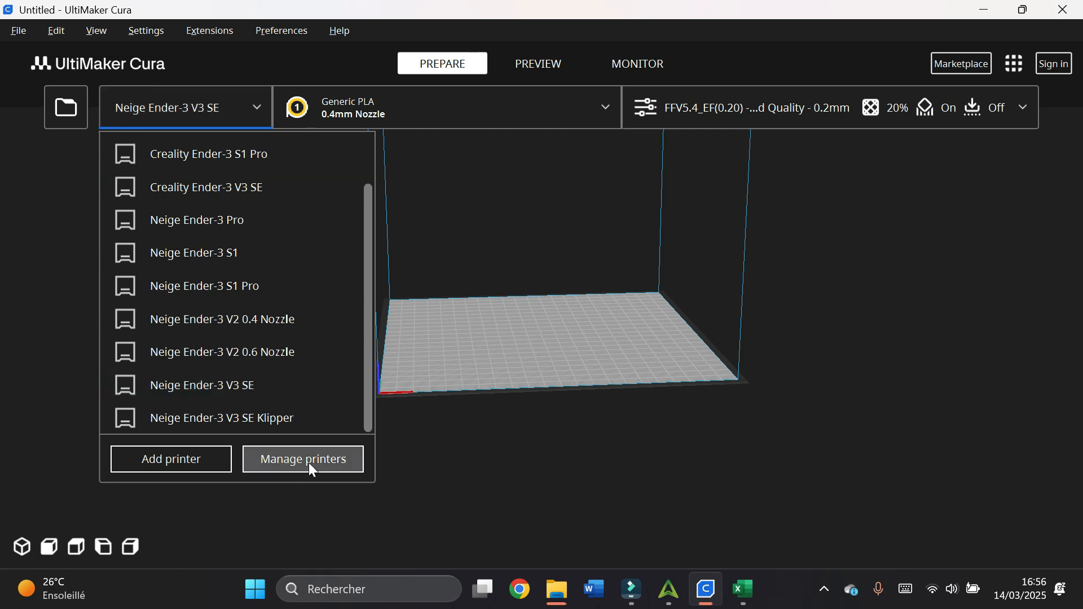
{"action": "left_click", "coordinate": [302, 460]}
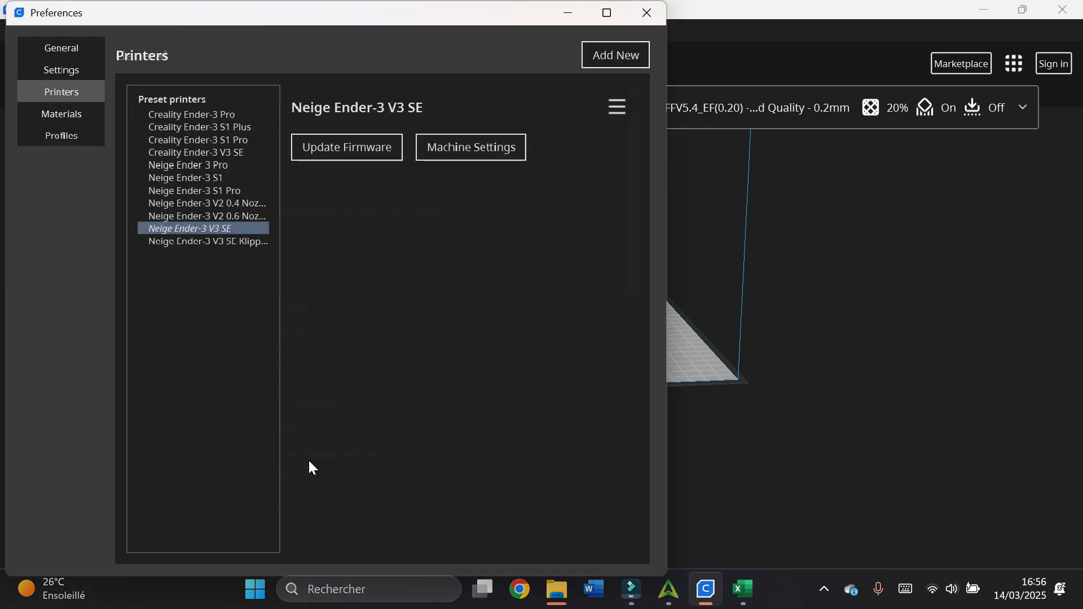
{"action": "mouse_move", "coordinate": [186, 240]}
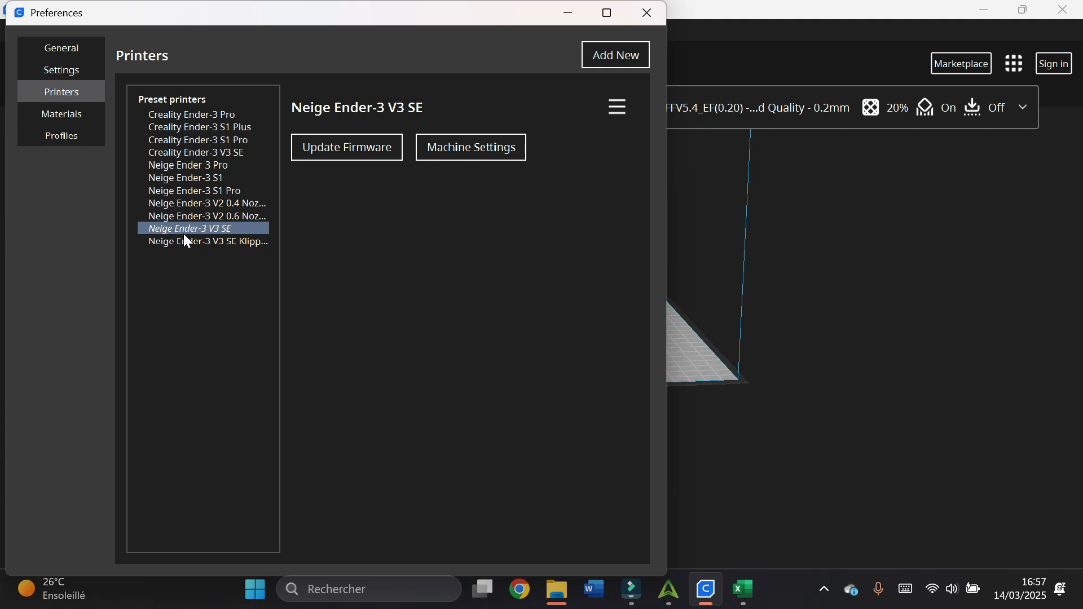
{"action": "mouse_move", "coordinate": [515, 195]}
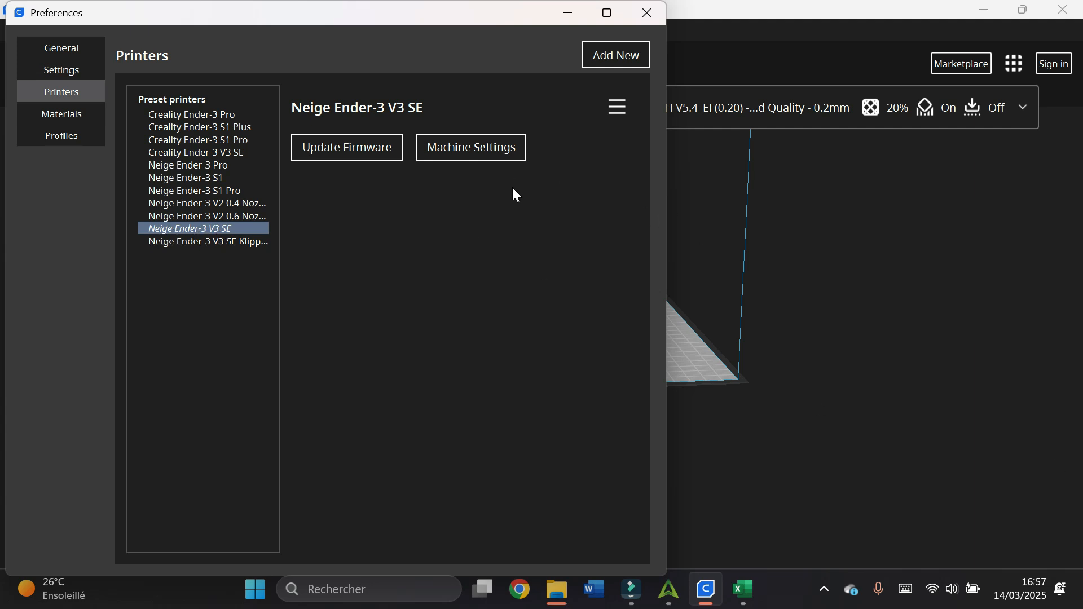
{"action": "left_click", "coordinate": [471, 147]}
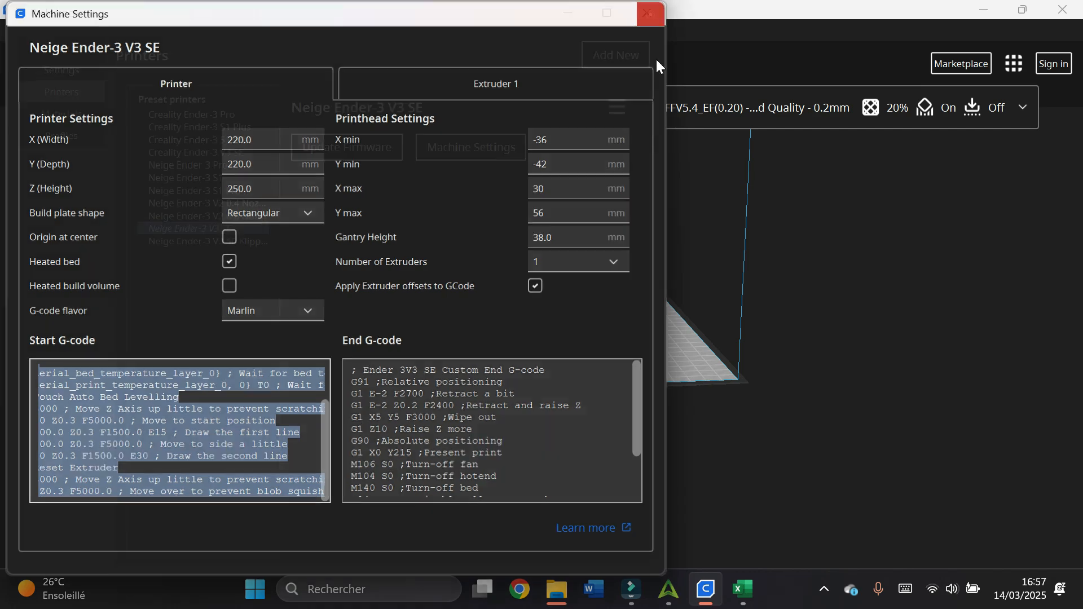
- Paste the Cura start G-code into cell A3 and move to B3 for the Creality Print code
{"action": "left_click", "coordinate": [648, 14]}
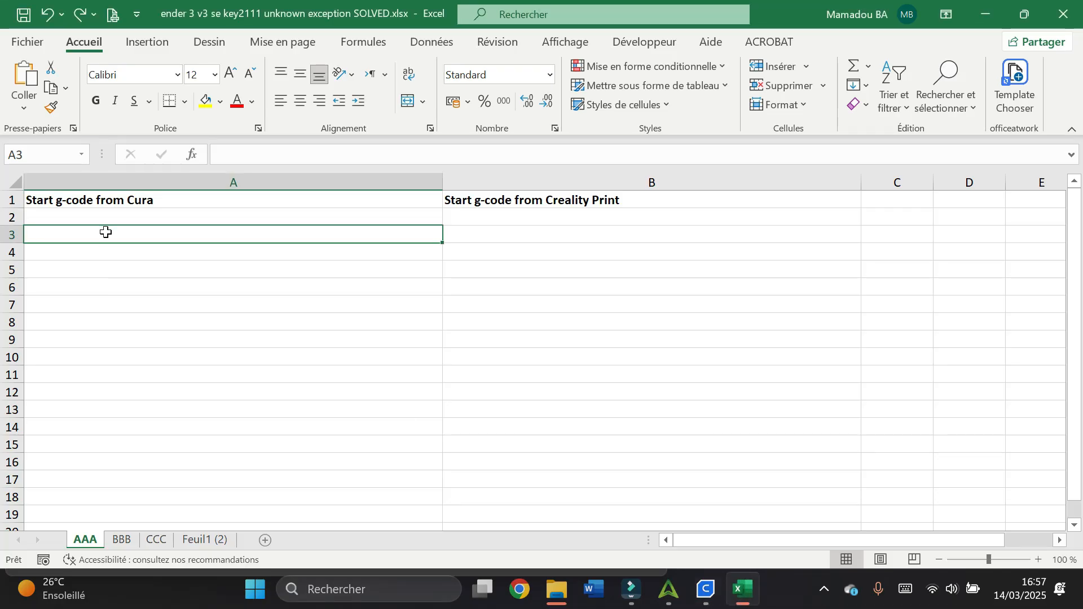
{"action": "key", "text": "ctrl+v"}
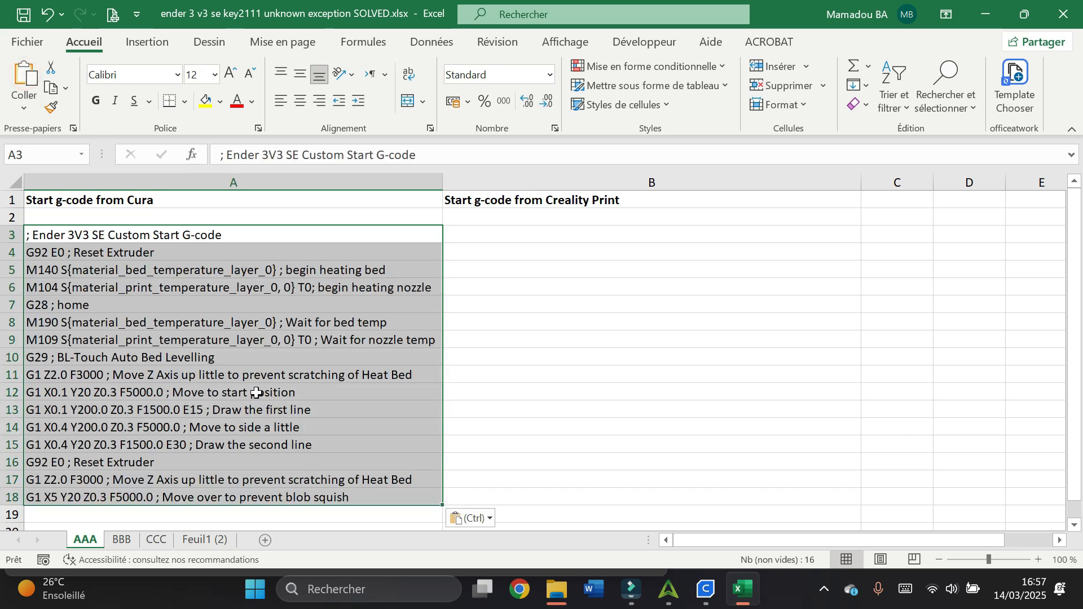
{"action": "left_click", "coordinate": [650, 234]}
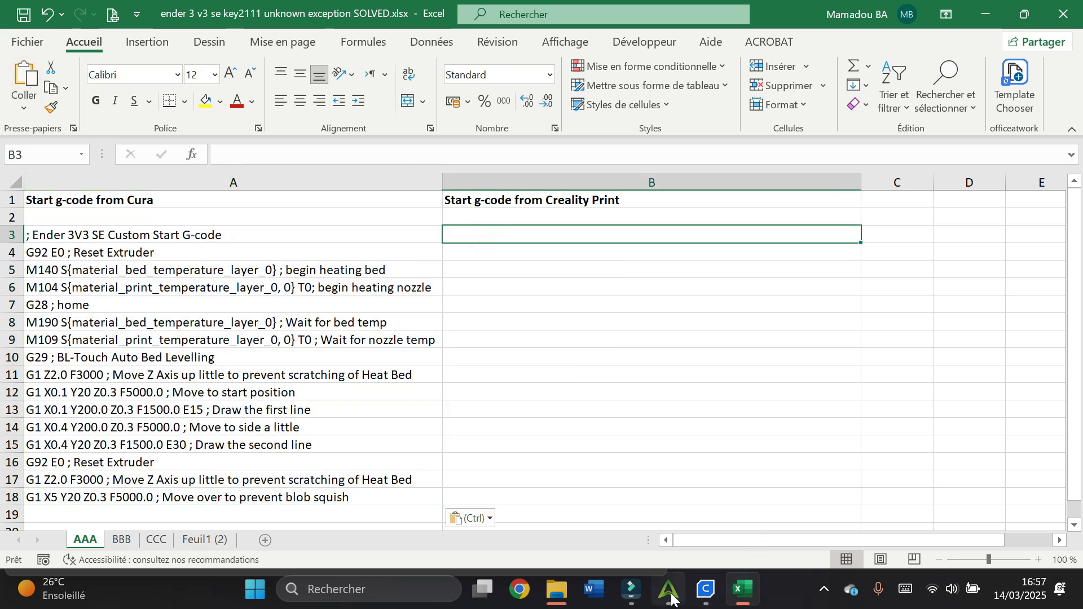
{"action": "left_click", "coordinate": [666, 596]}
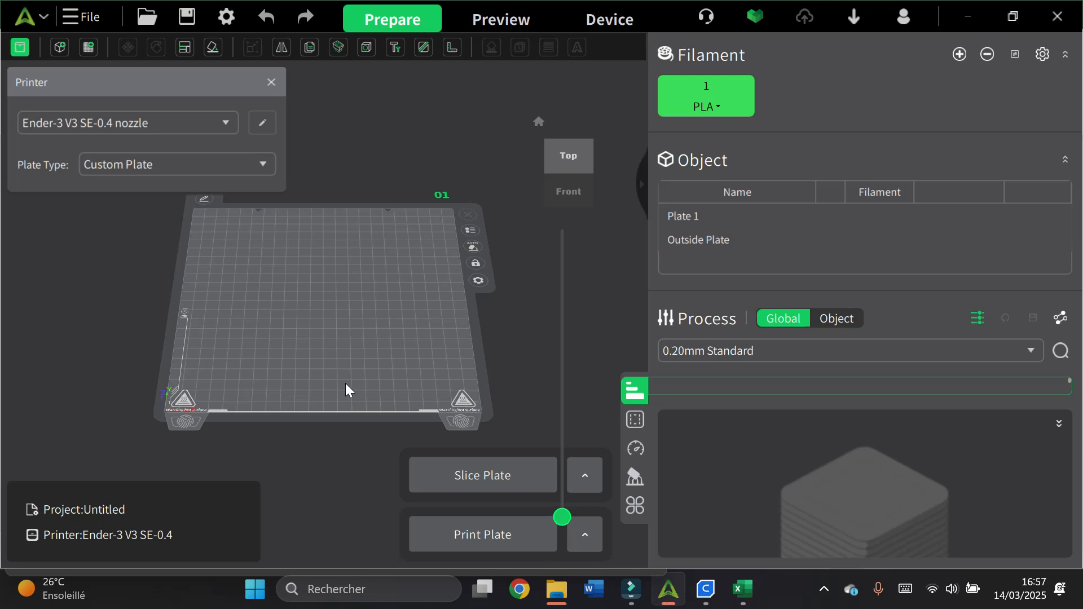
{"action": "left_click", "coordinate": [31, 17]}
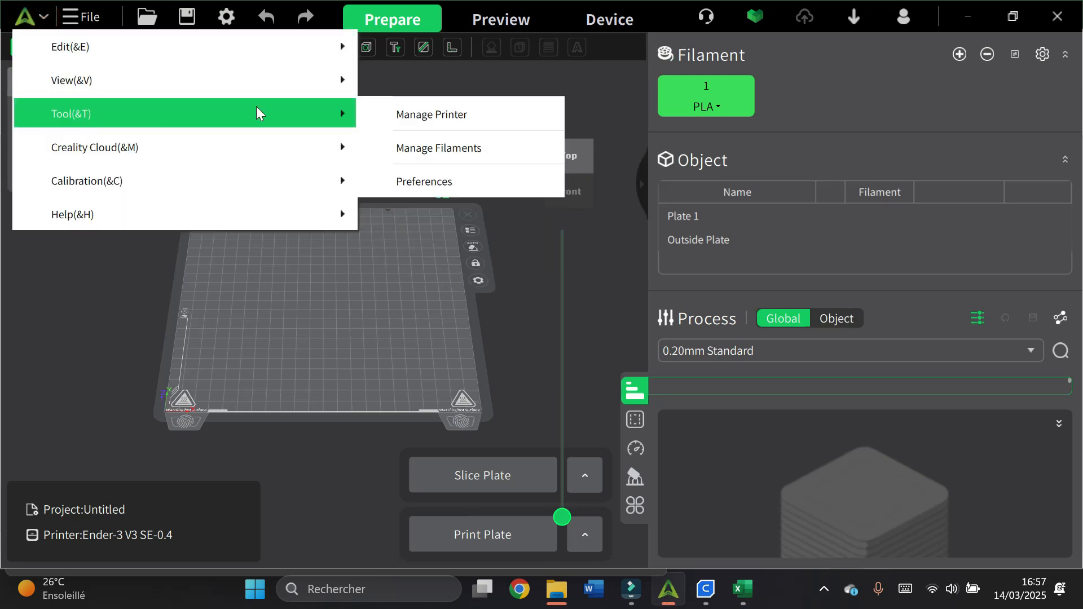
{"action": "left_click", "coordinate": [431, 114]}
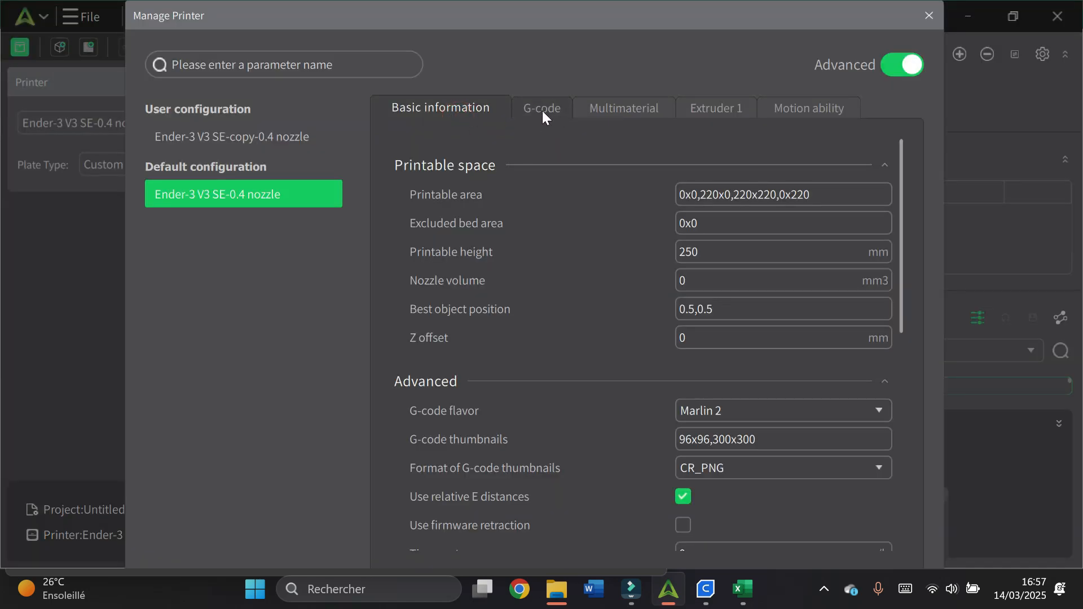
{"action": "left_click", "coordinate": [541, 108]}
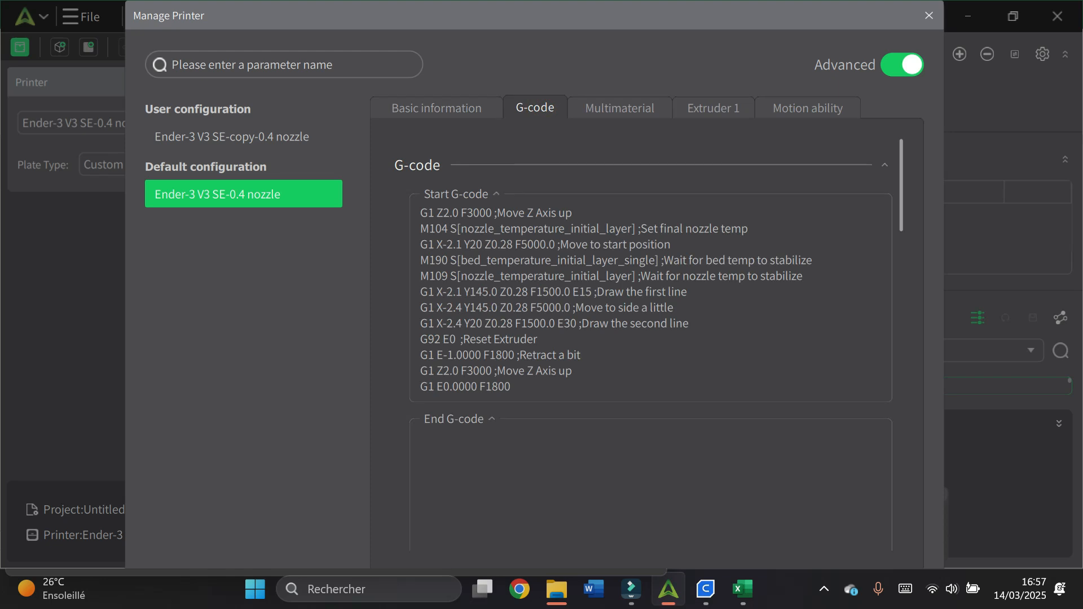
{"action": "left_click", "coordinate": [513, 260]}
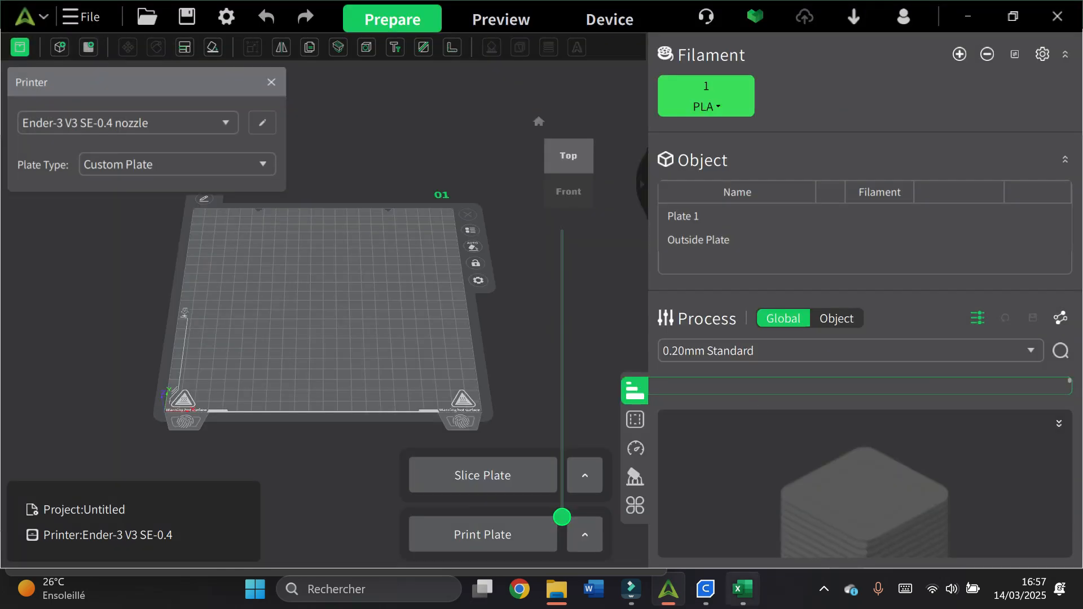
{"action": "left_click", "coordinate": [740, 589]}
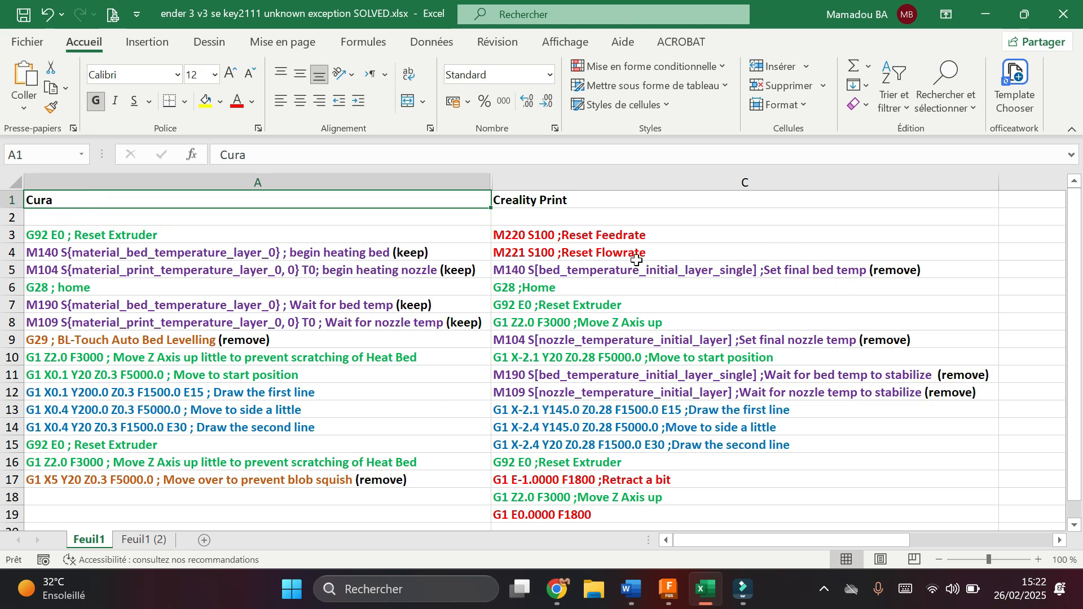
- Review the first Creality Print lines against Cura's Reset Extruder and Z-axis raise commands
{"action": "left_click_drag", "start_coordinate": [531, 235], "coordinate": [573, 393]}
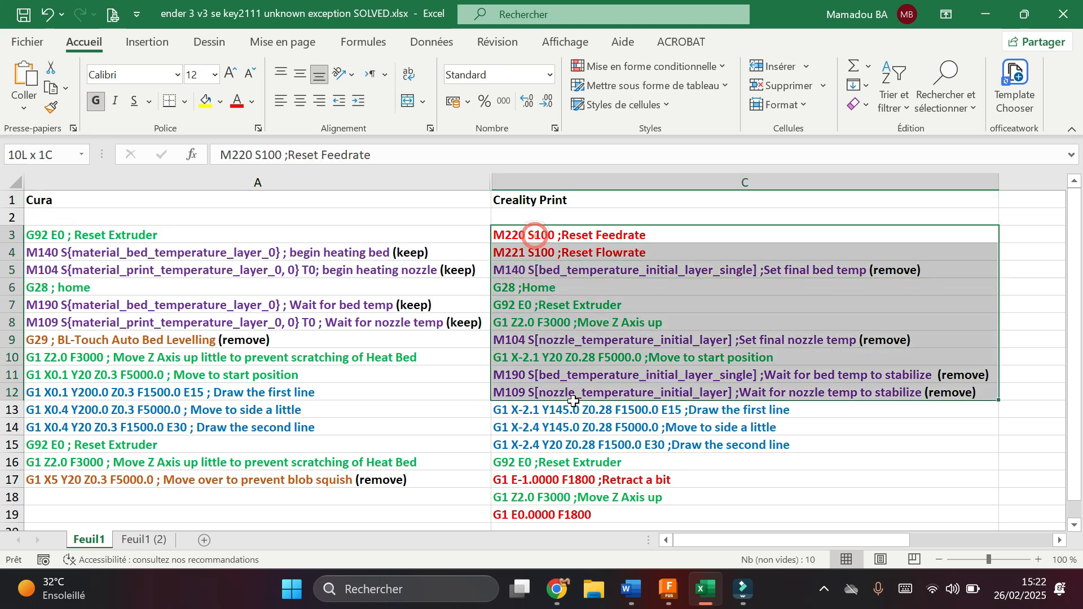
{"action": "left_click", "coordinate": [535, 234]}
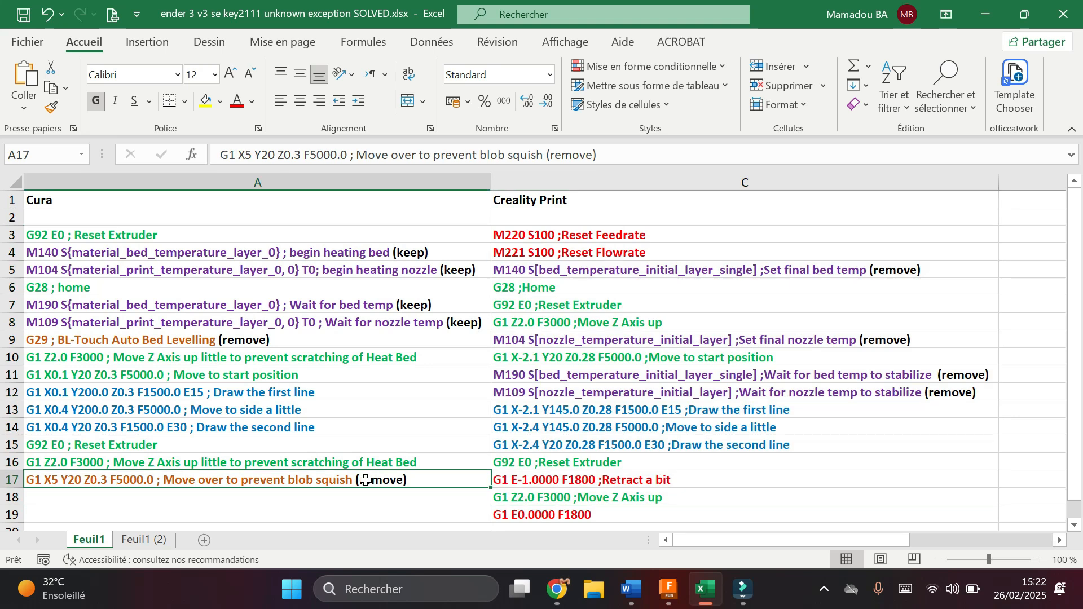
{"action": "left_click", "coordinate": [128, 234]}
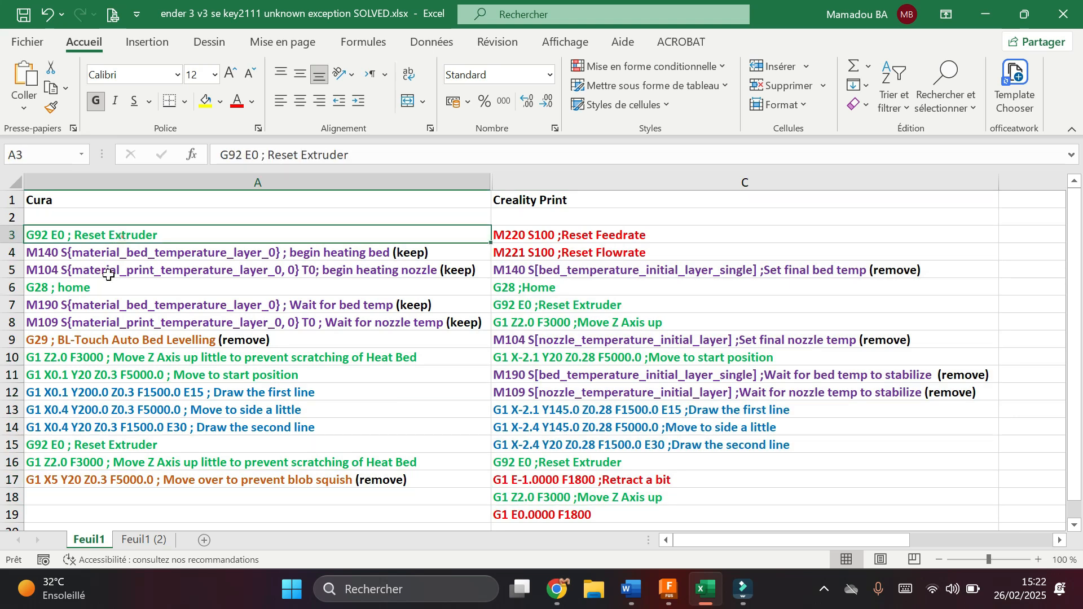
{"action": "left_click", "coordinate": [257, 358]}
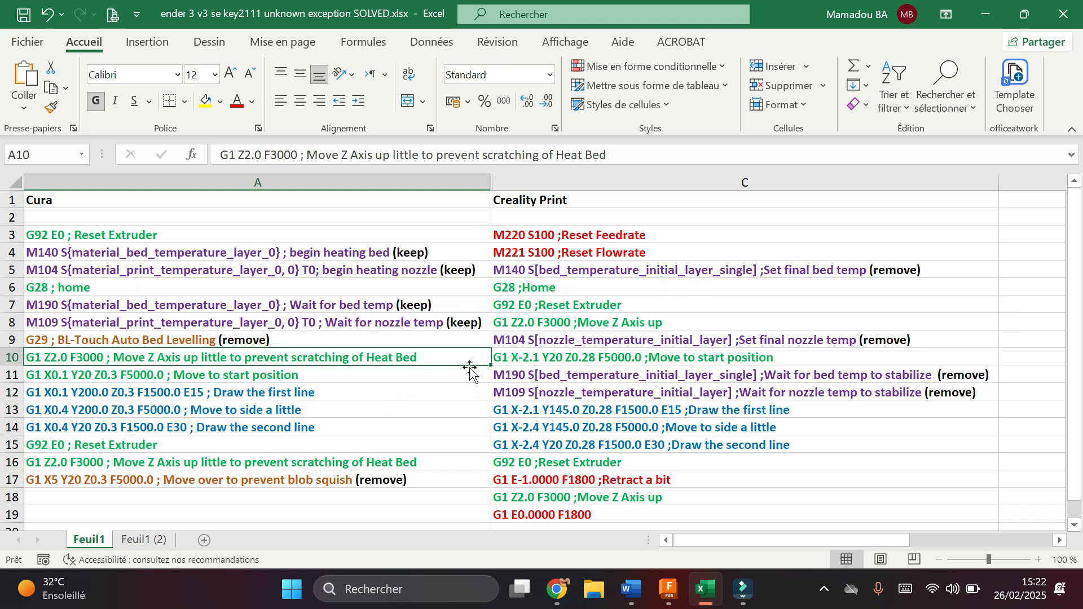
{"action": "left_click", "coordinate": [566, 235]}
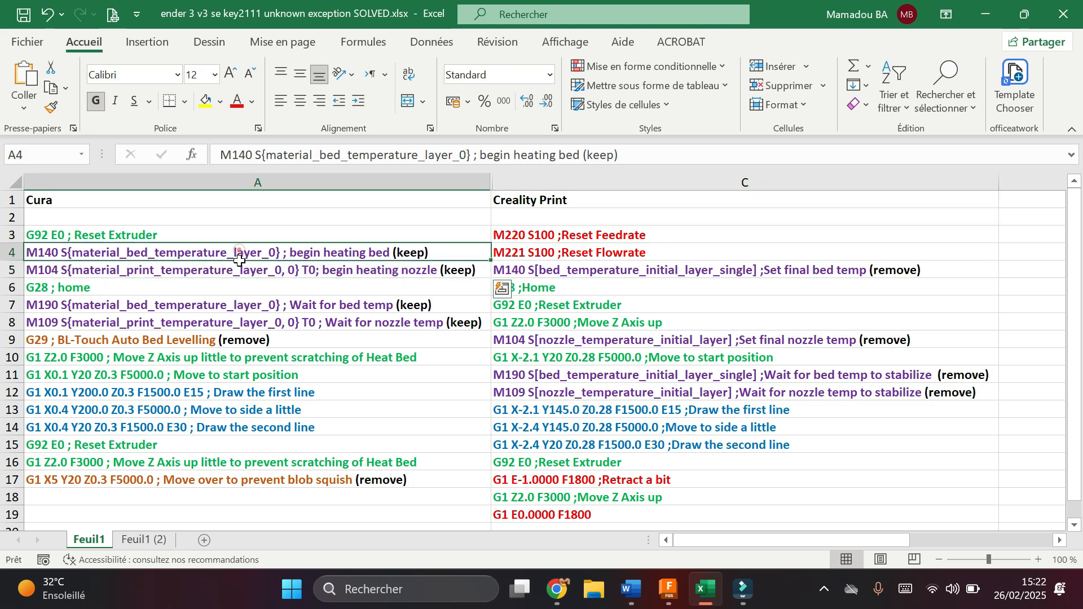
- Review the Cura bed heating and wait-for-bed-temp lines with their keep/remove notes
{"action": "left_click", "coordinate": [256, 270]}
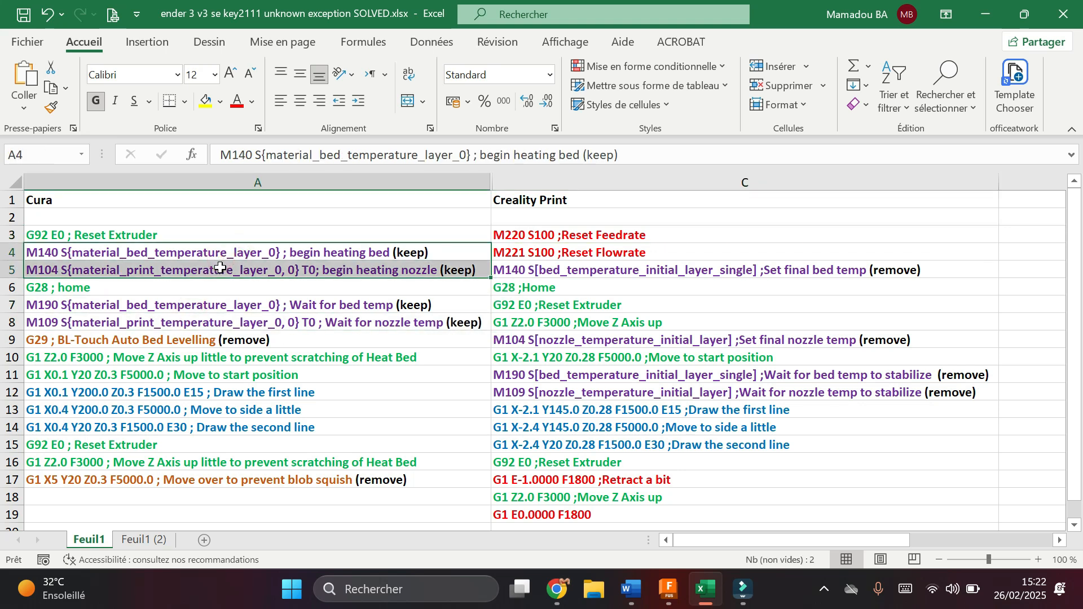
{"action": "mouse_move", "coordinate": [267, 313]}
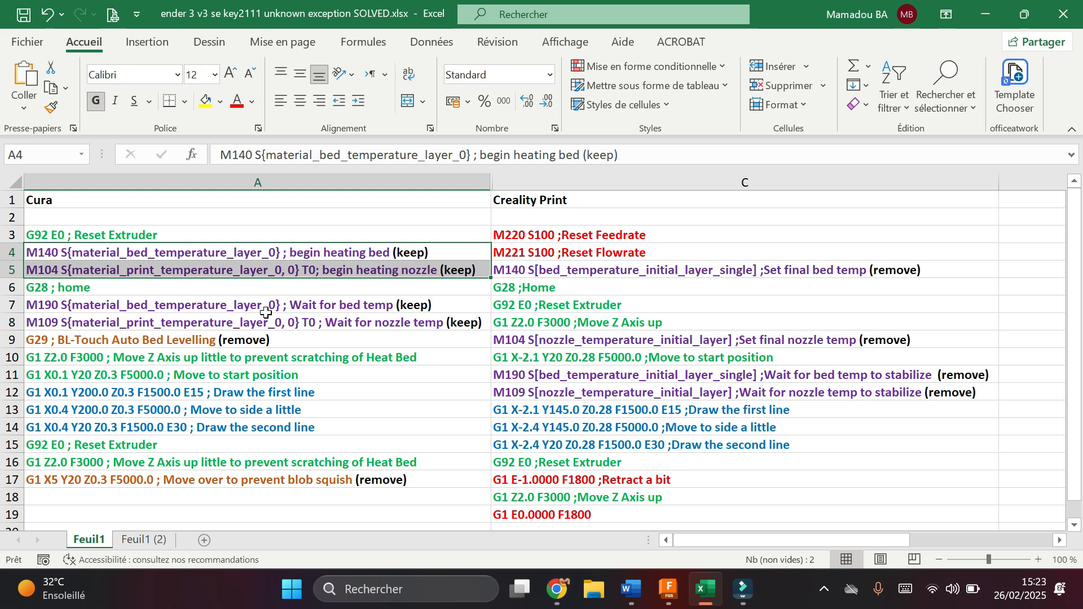
{"action": "left_click", "coordinate": [257, 480]}
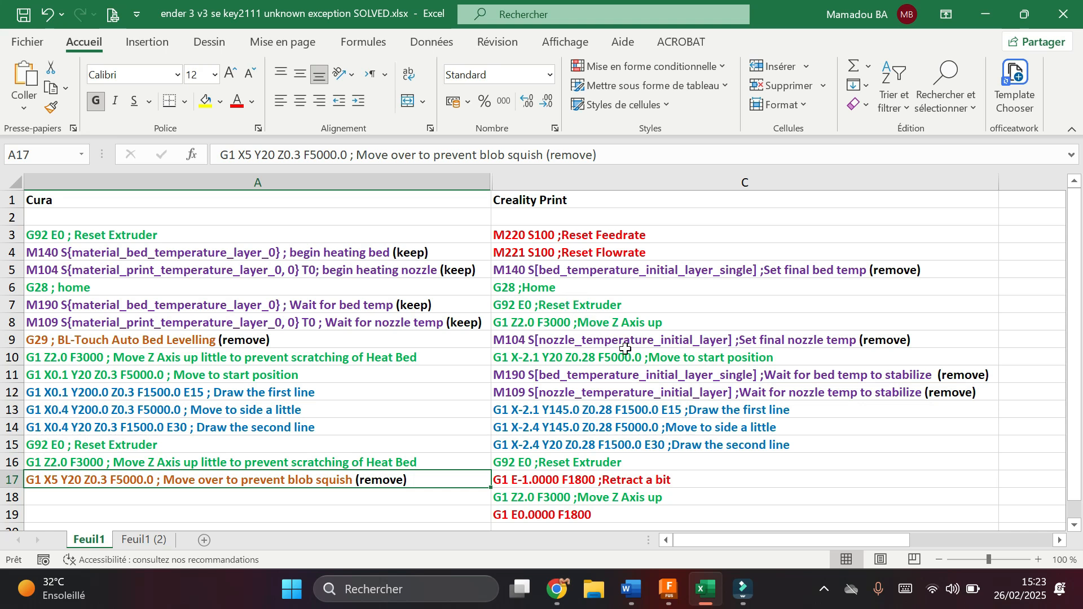
{"action": "left_click", "coordinate": [270, 339]}
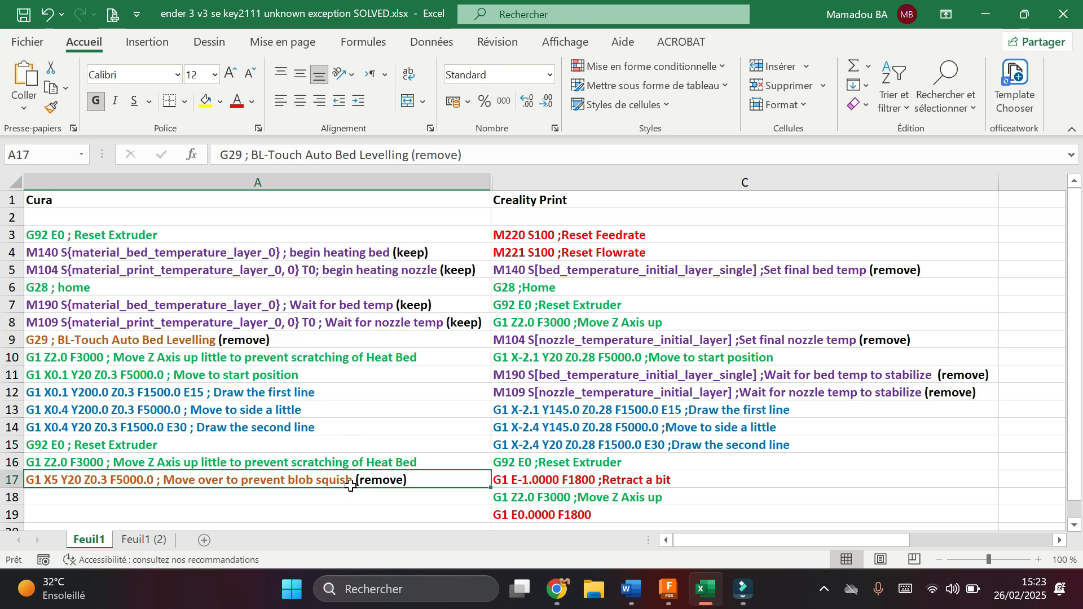
{"action": "left_click", "coordinate": [257, 497]}
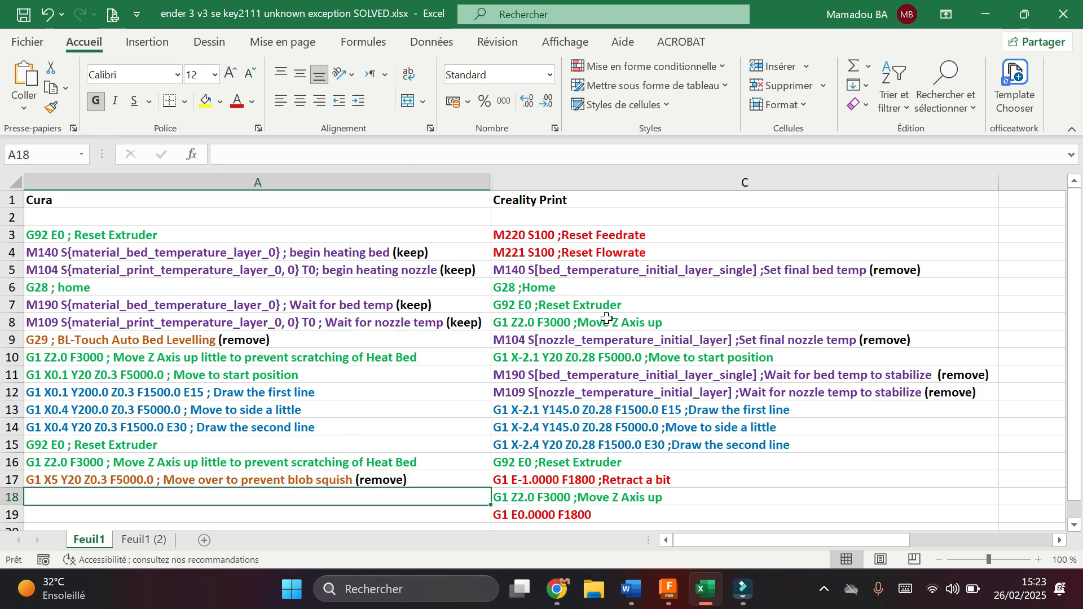
{"action": "mouse_move", "coordinate": [88, 239]}
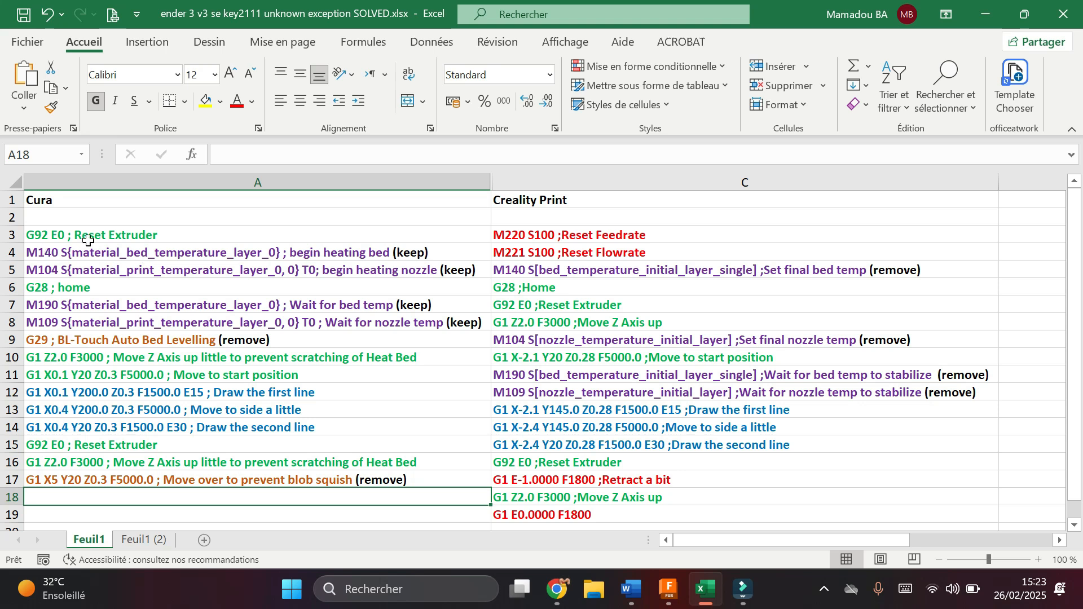
{"action": "mouse_move", "coordinate": [182, 288]}
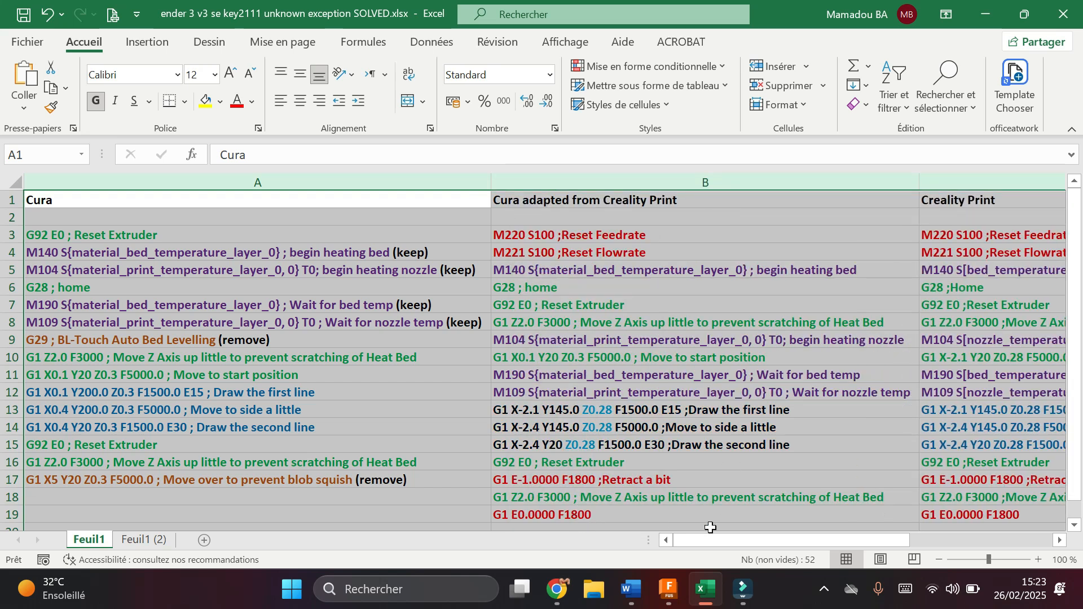
- Unhide column B holding the Cura start G-code adapted from Creality Print
{"action": "left_click", "coordinate": [564, 42]}
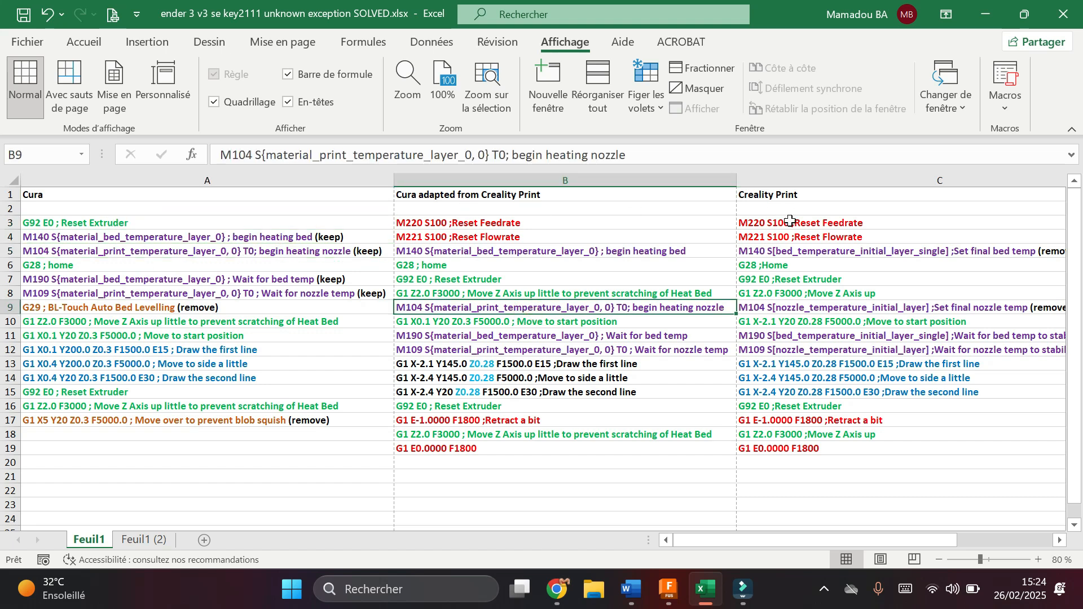
{"action": "left_click", "coordinate": [791, 222]}
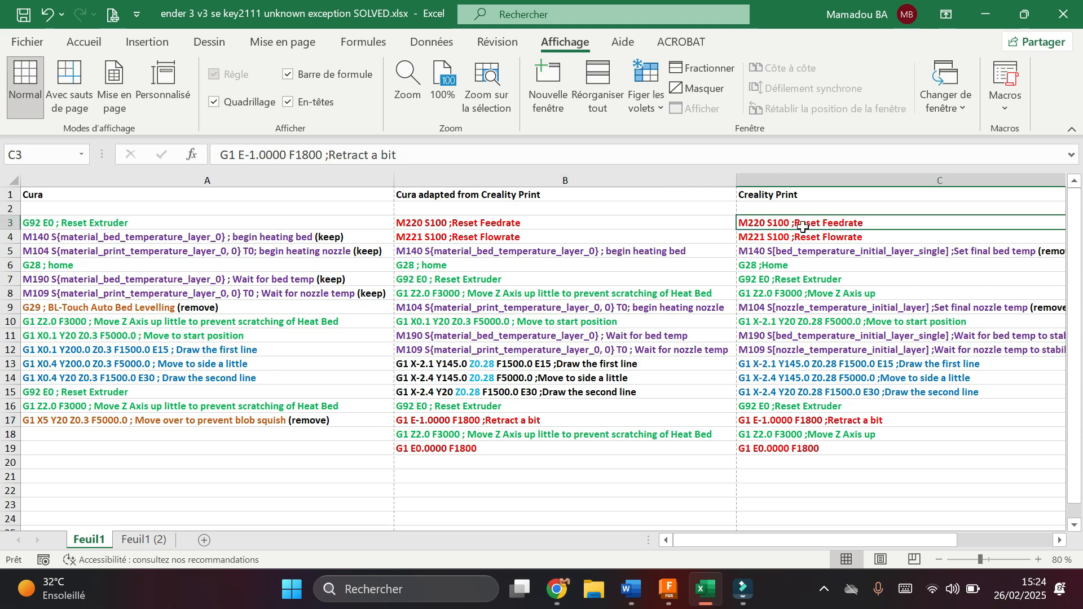
{"action": "left_click", "coordinate": [774, 419]}
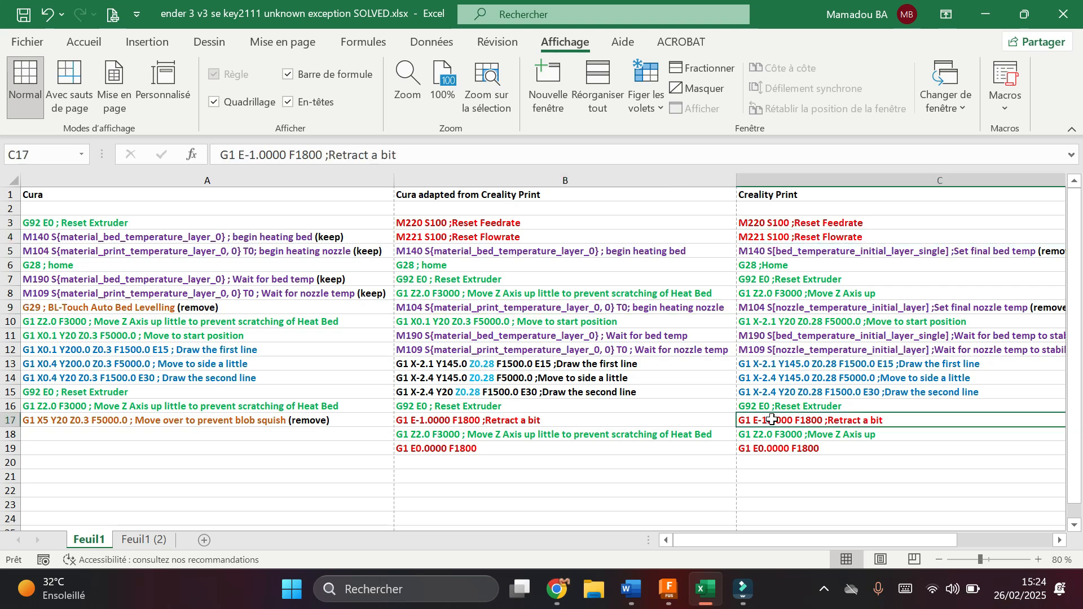
{"action": "mouse_move", "coordinate": [683, 364]}
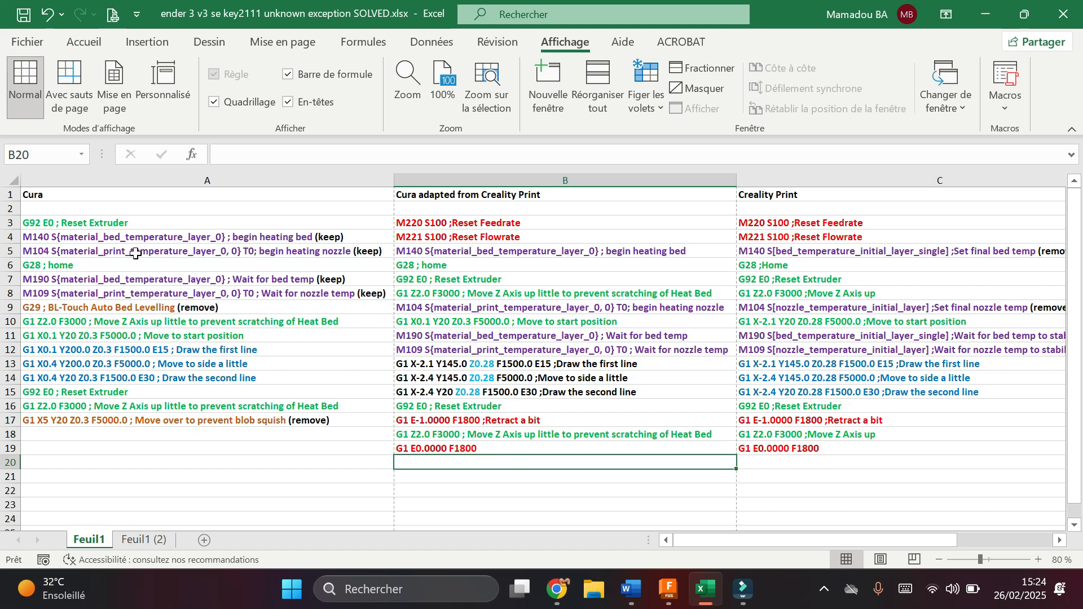
{"action": "left_click", "coordinate": [769, 264]}
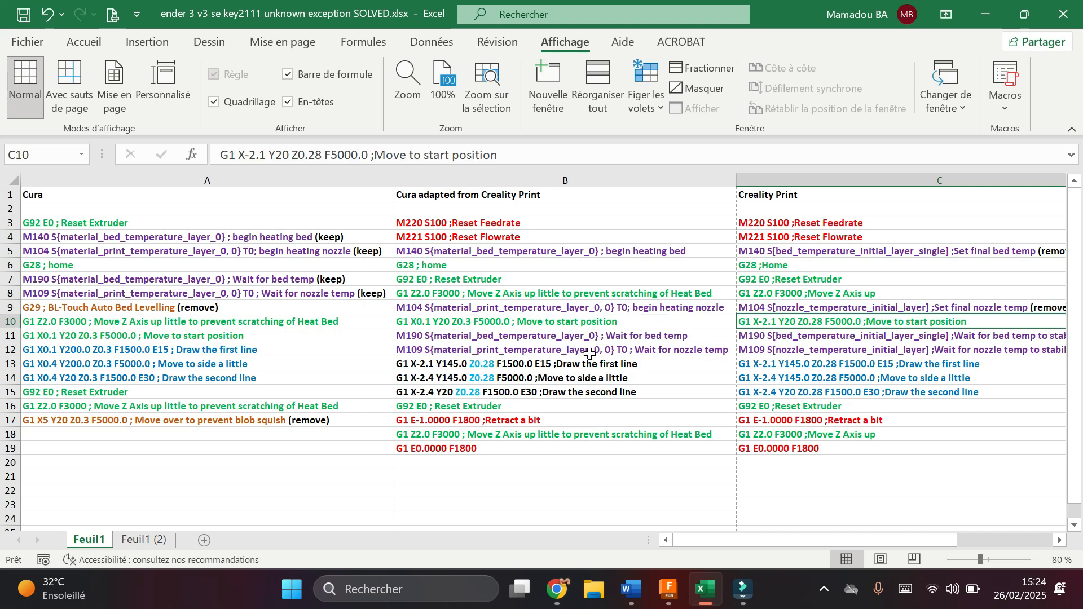
{"action": "mouse_move", "coordinate": [560, 364]}
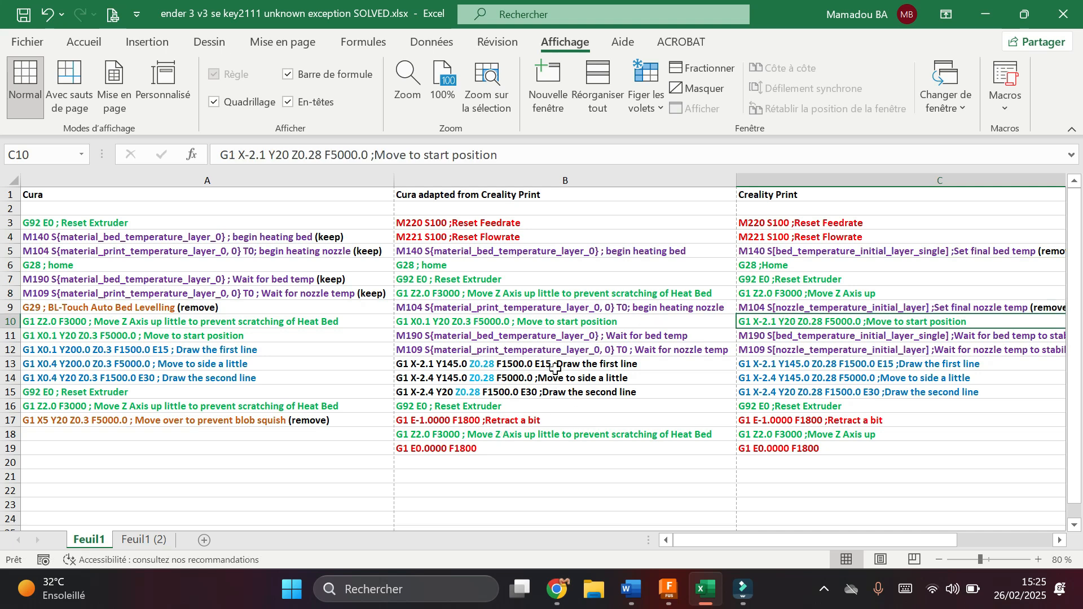
{"action": "left_click_drag", "start_coordinate": [566, 364], "coordinate": [565, 378]}
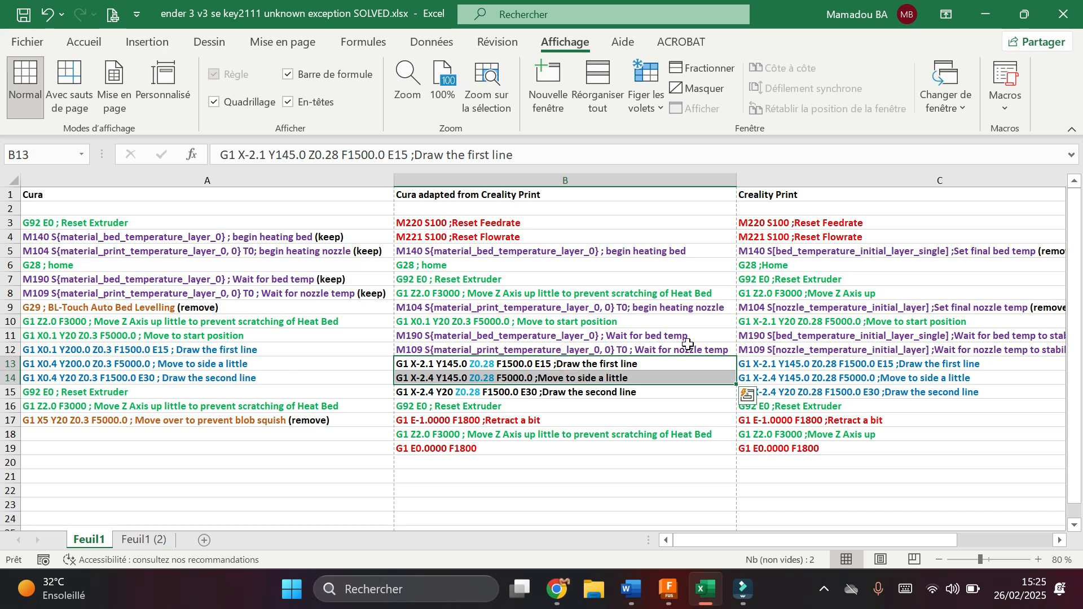
{"action": "left_click", "coordinate": [553, 378]}
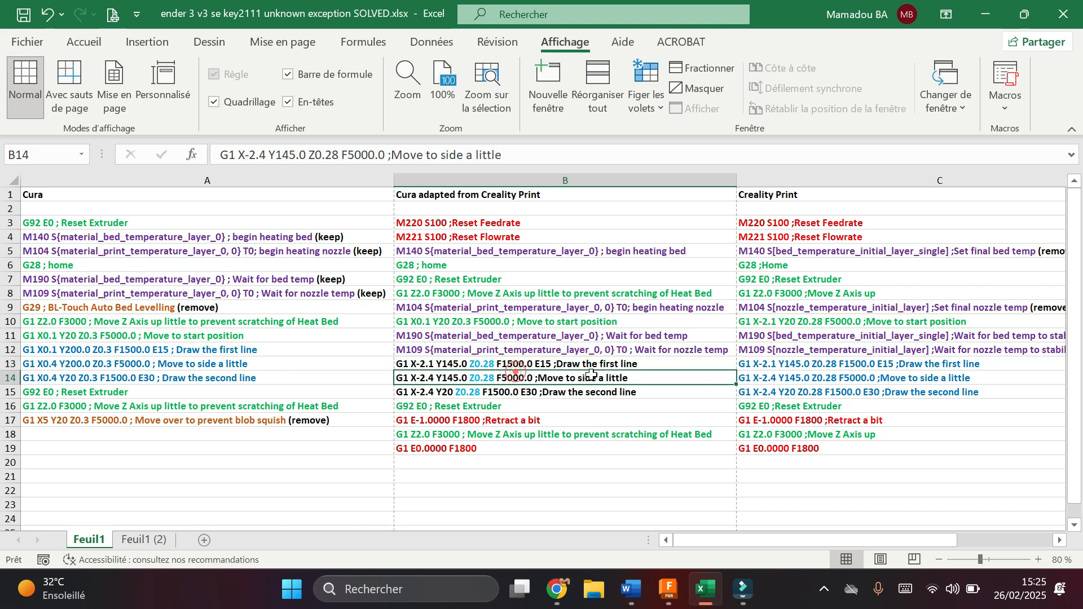
{"action": "left_click", "coordinate": [898, 250]}
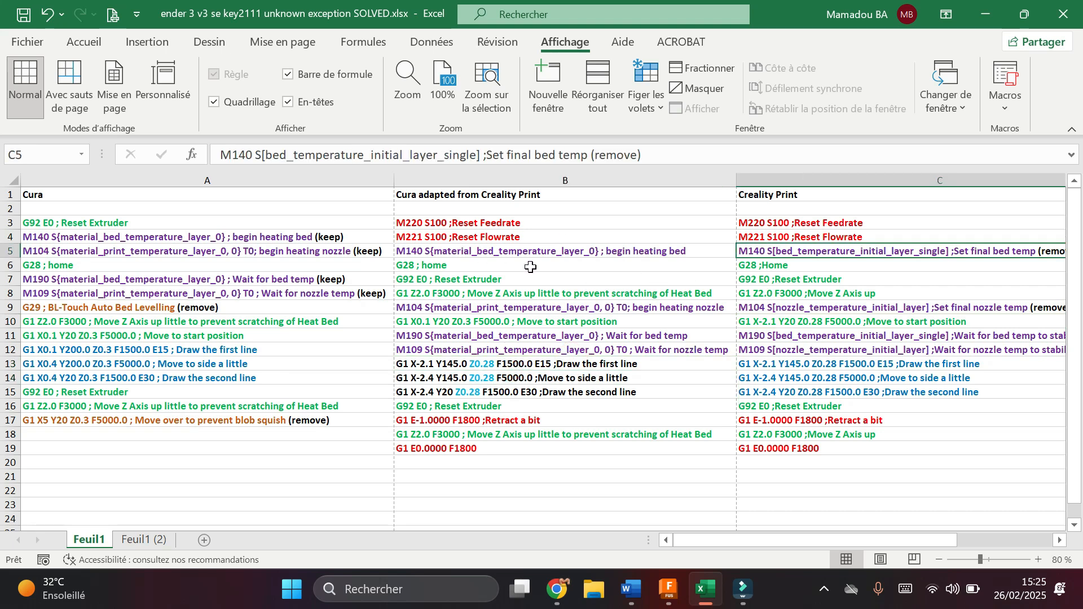
{"action": "left_click", "coordinate": [505, 350]}
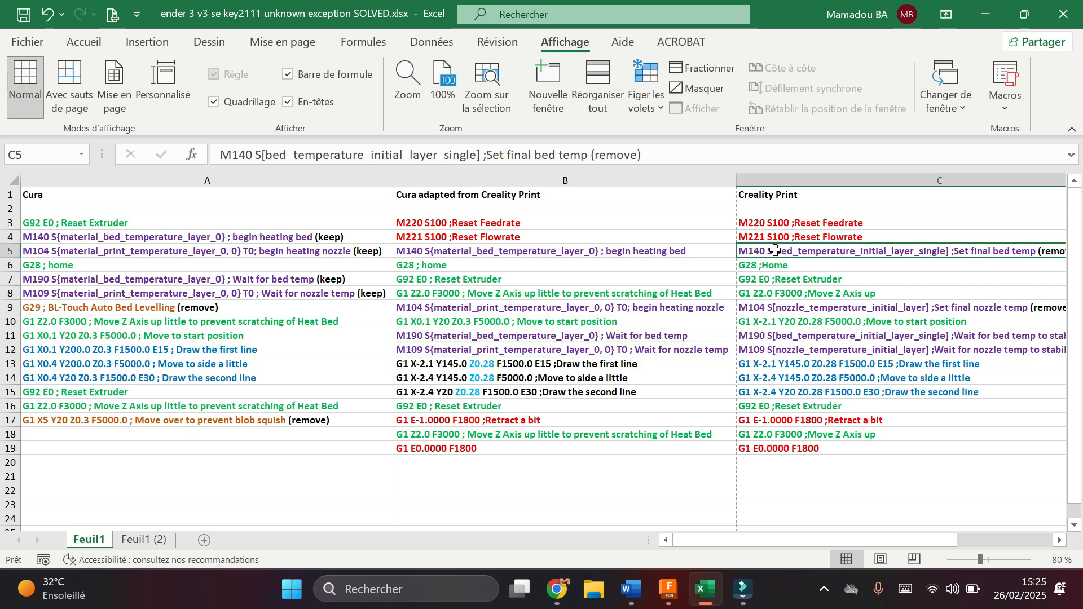
{"action": "left_click", "coordinate": [470, 223]}
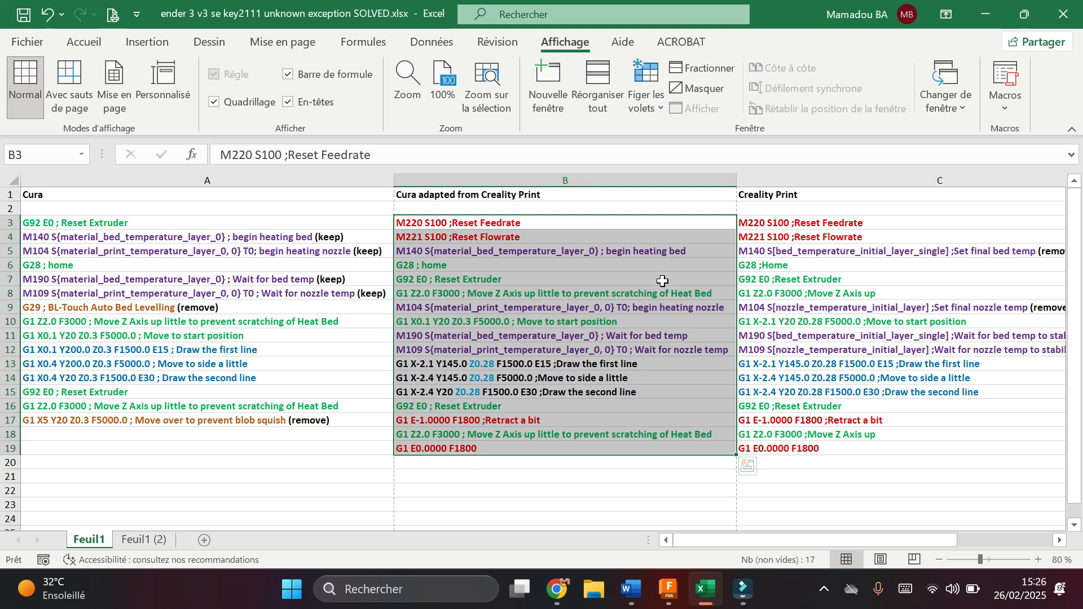
{"action": "left_click", "coordinate": [565, 307]}
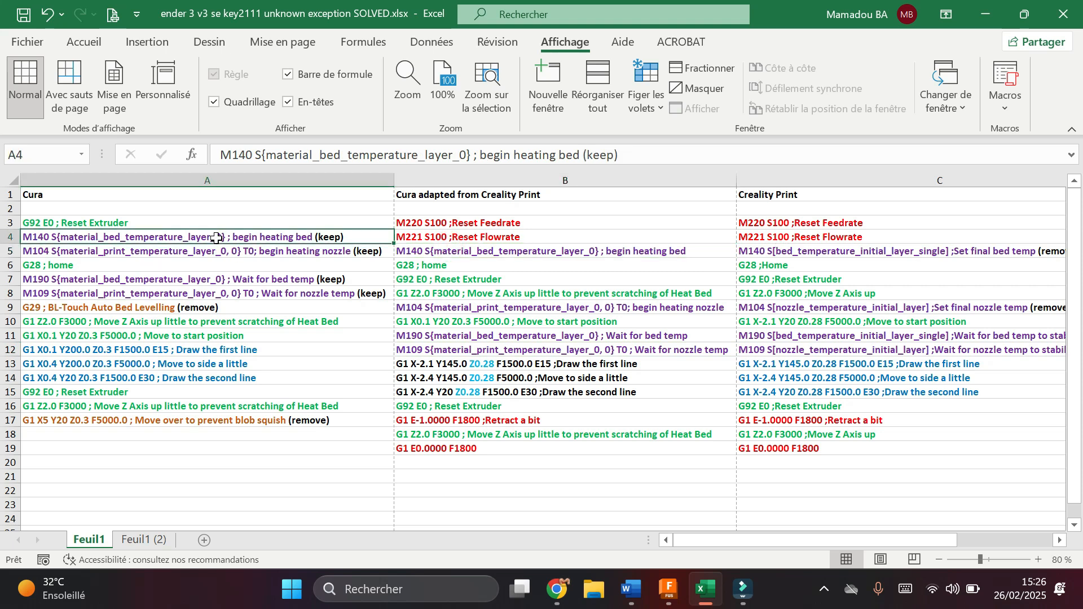
{"action": "left_click", "coordinate": [208, 250]}
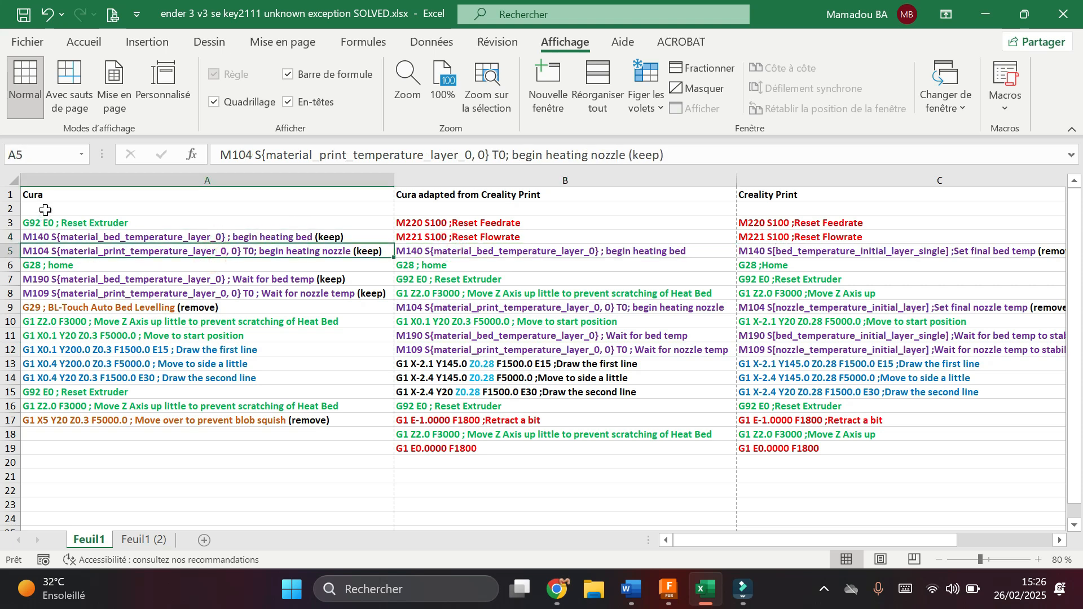
{"action": "left_click", "coordinate": [564, 250]}
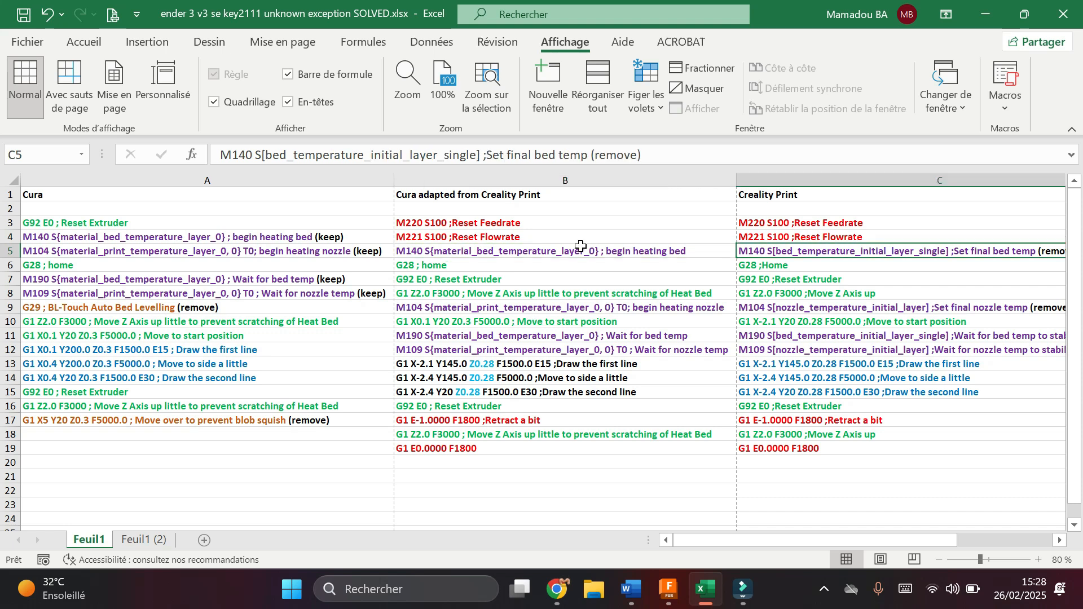
{"action": "mouse_move", "coordinate": [881, 290]}
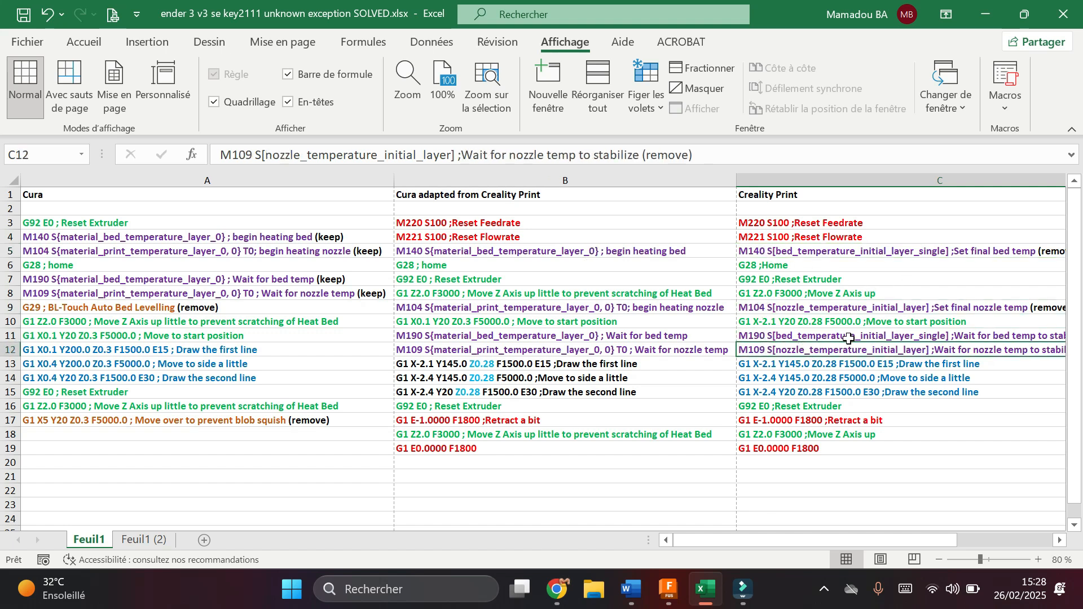
{"action": "mouse_move", "coordinate": [780, 362]}
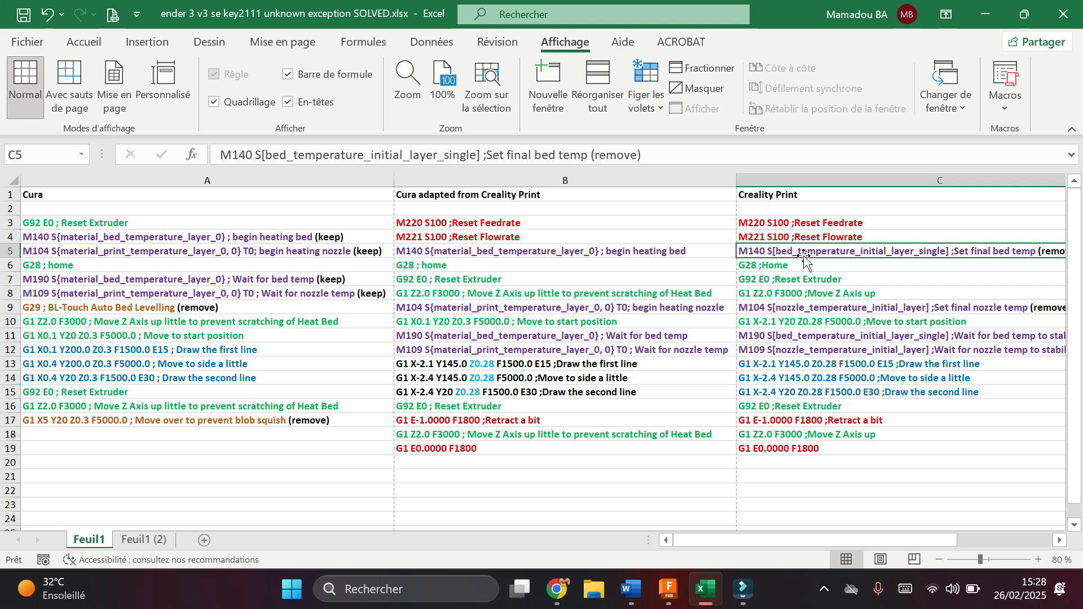
{"action": "left_click", "coordinate": [156, 236]}
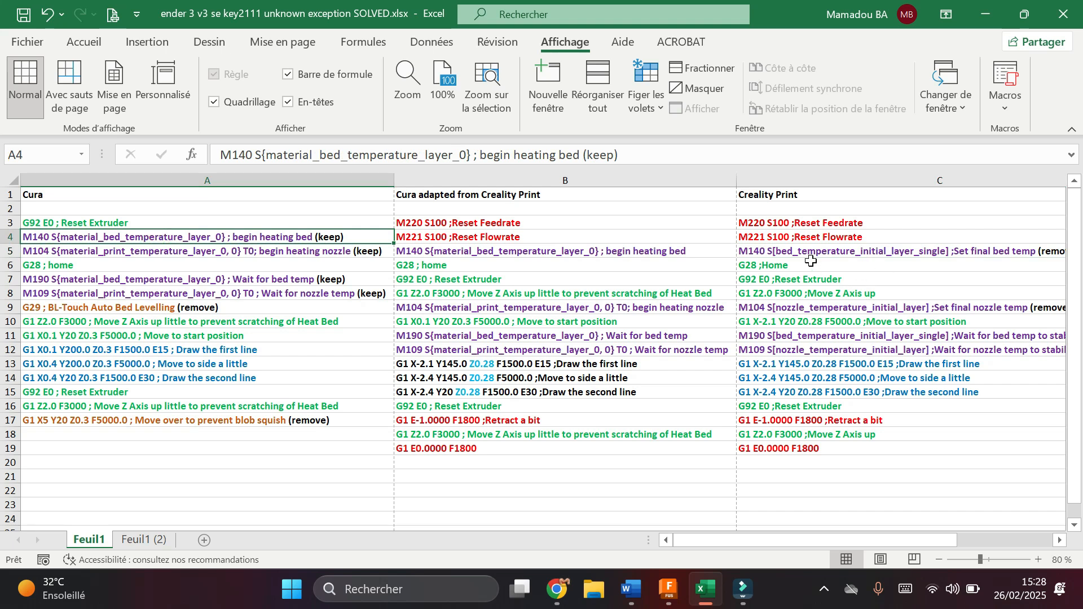
{"action": "left_click", "coordinate": [815, 251]}
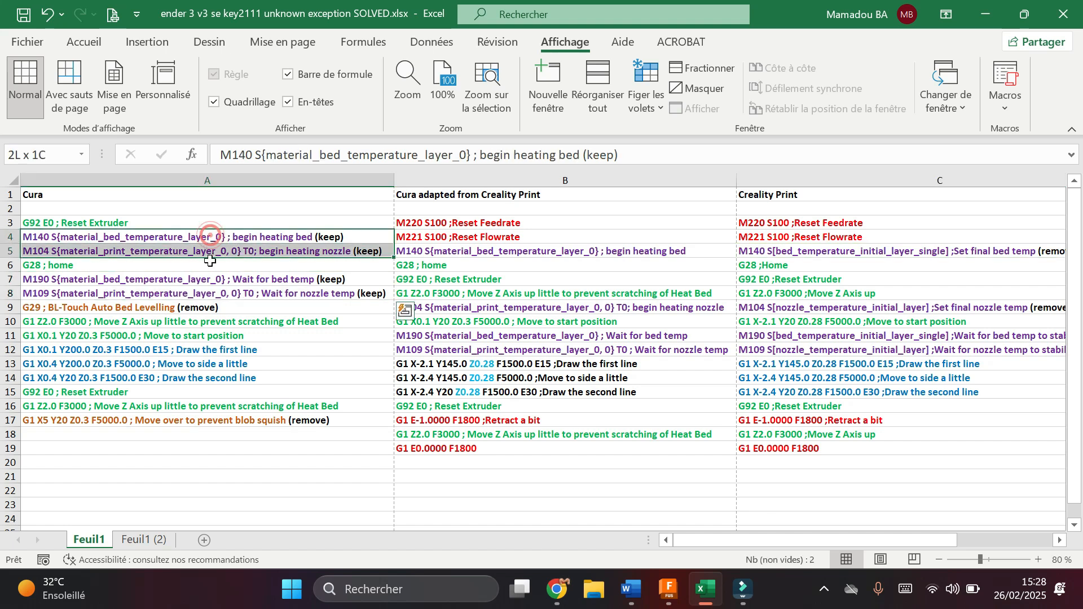
{"action": "left_click", "coordinate": [206, 279]}
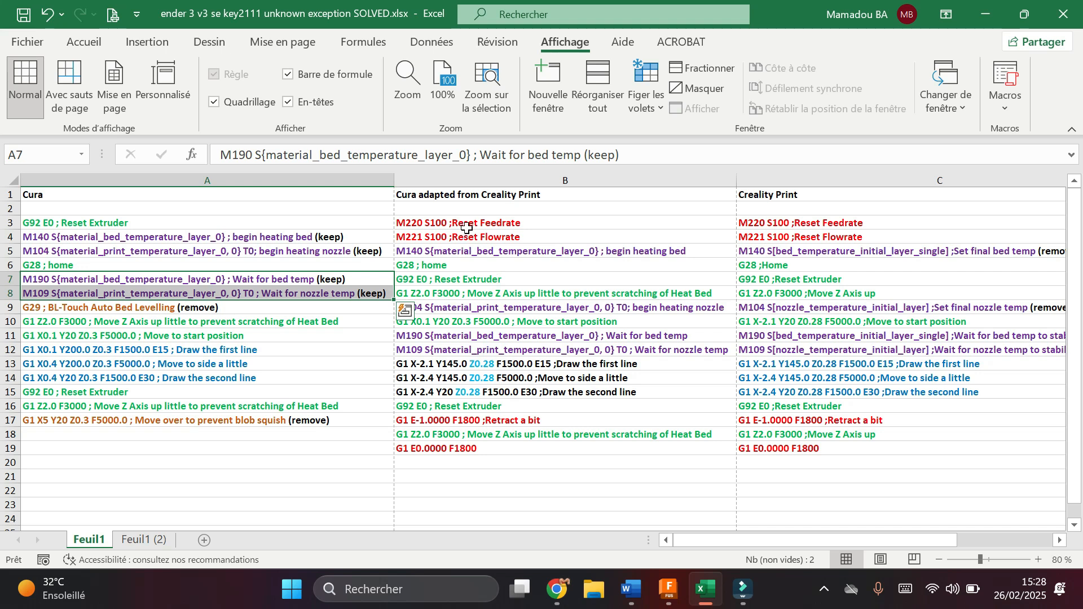
{"action": "mouse_move", "coordinate": [476, 239]}
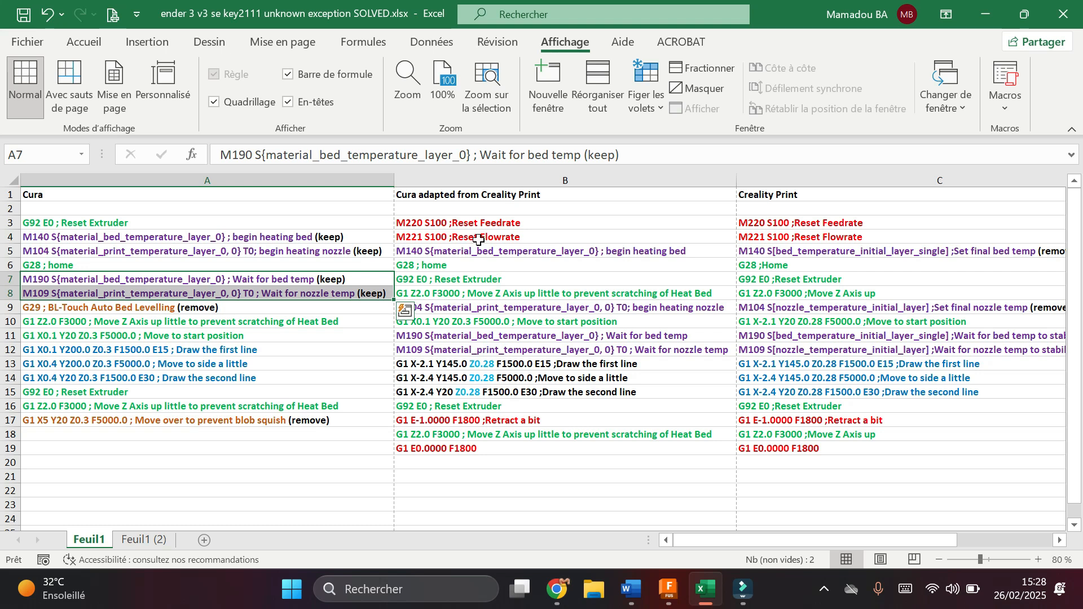
{"action": "mouse_move", "coordinate": [475, 228]}
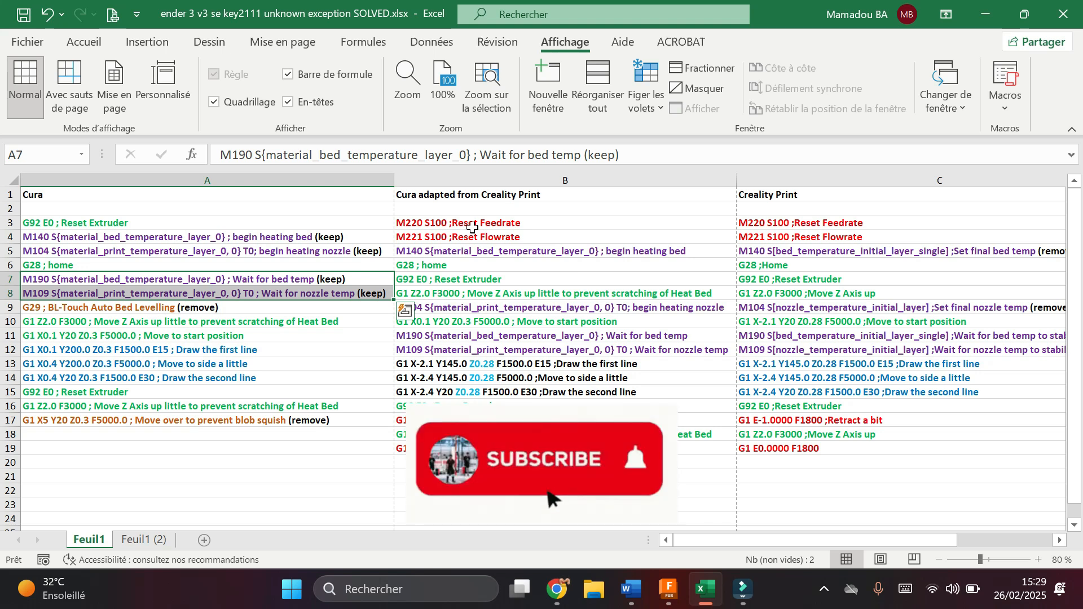
{"action": "left_click", "coordinate": [540, 459]}
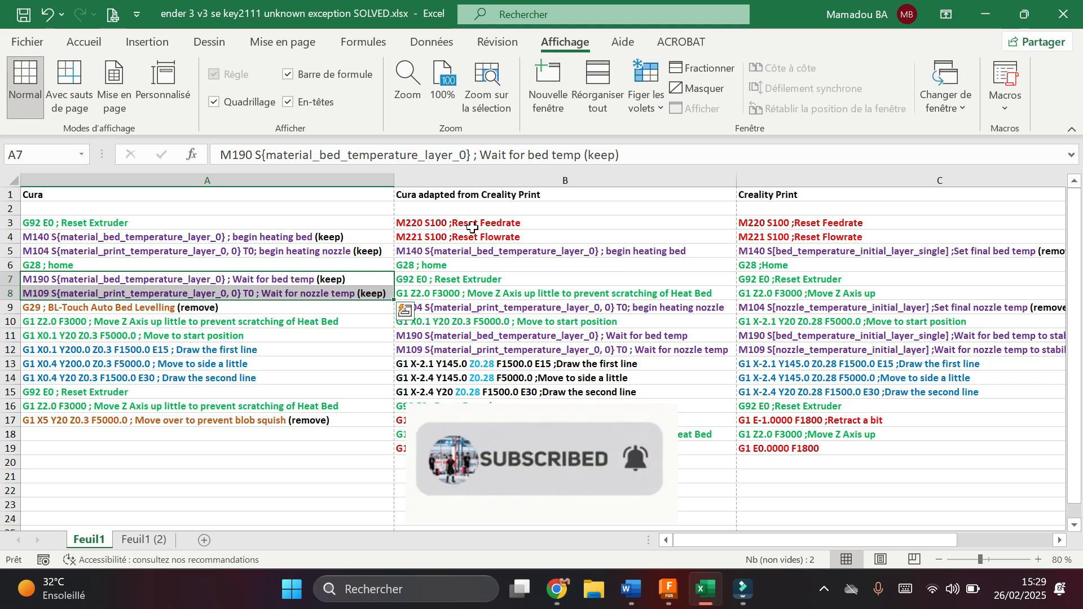